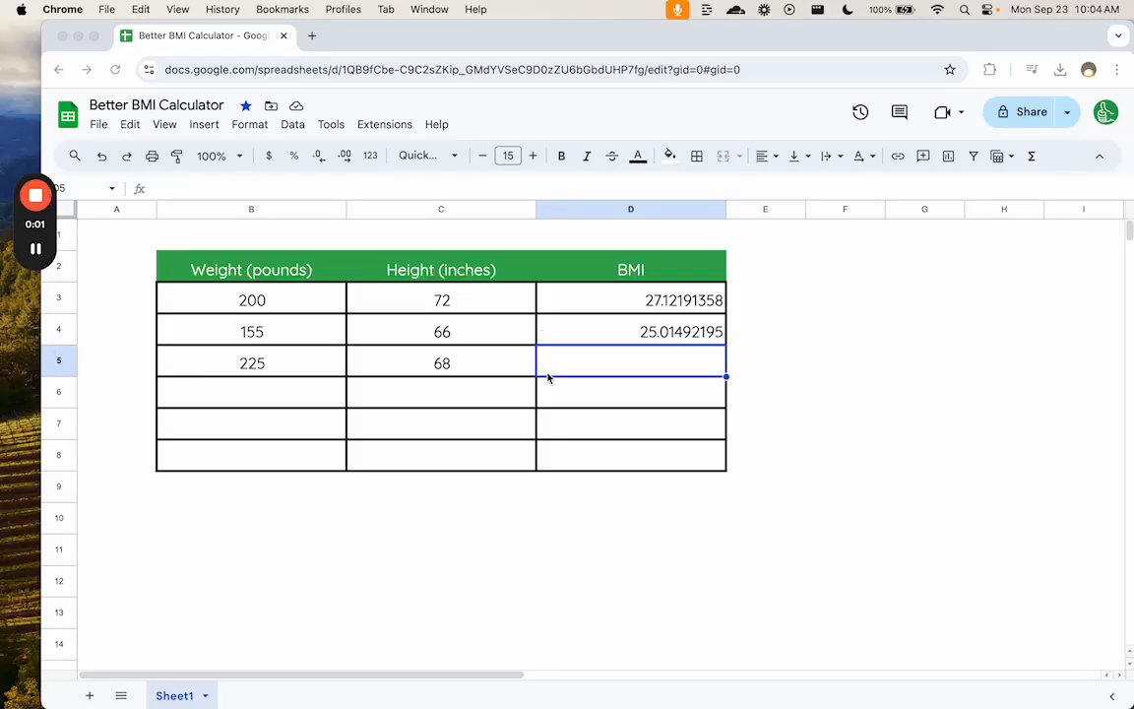
pyautogui.moveTo(612, 378)
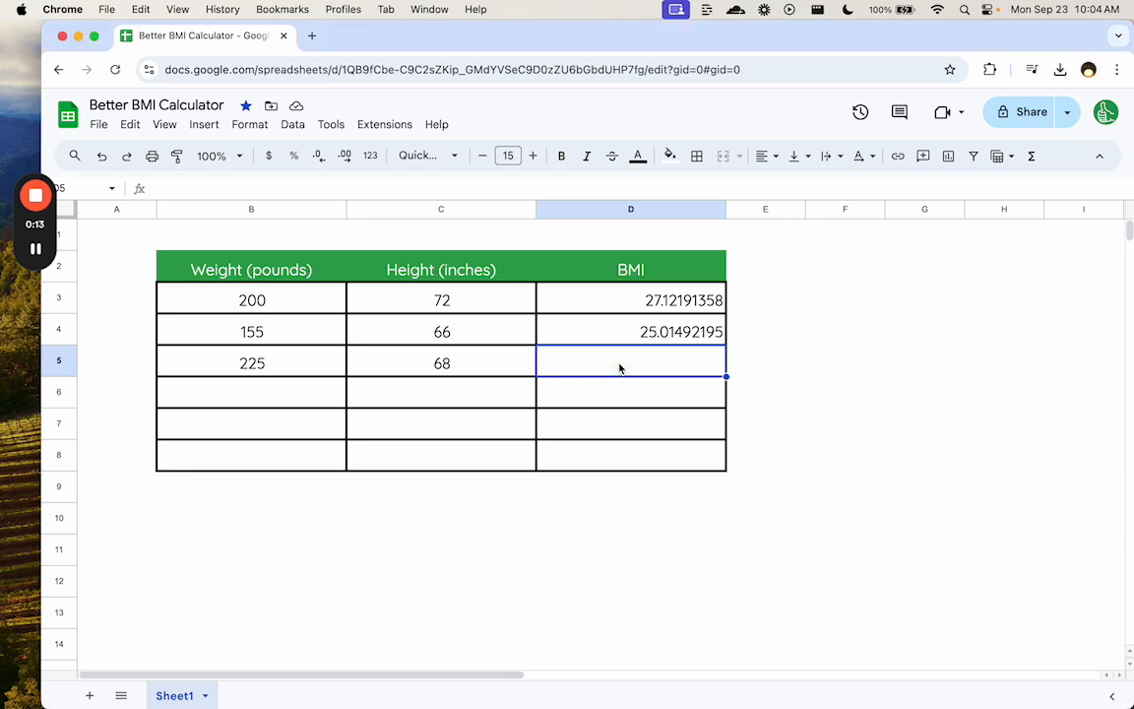
# Compute the third BMI in D5 as =703*(B5/(C5^2)), giving 34.20739619.
pyautogui.click(252, 362)
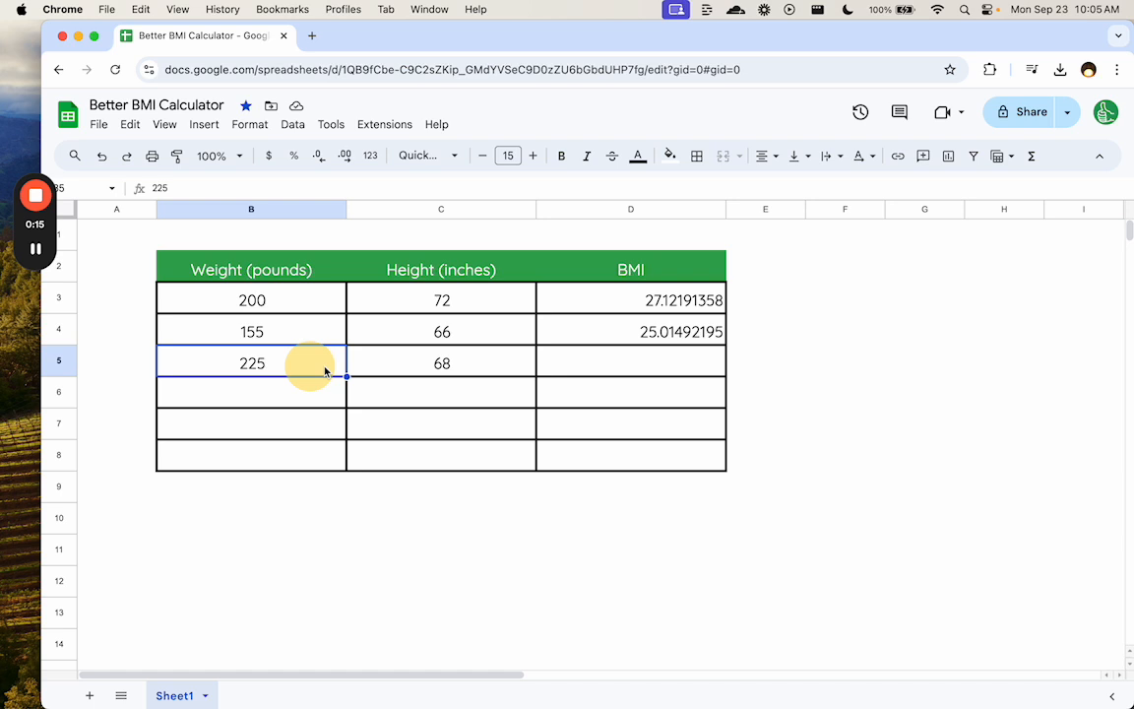
pyautogui.click(630, 363)
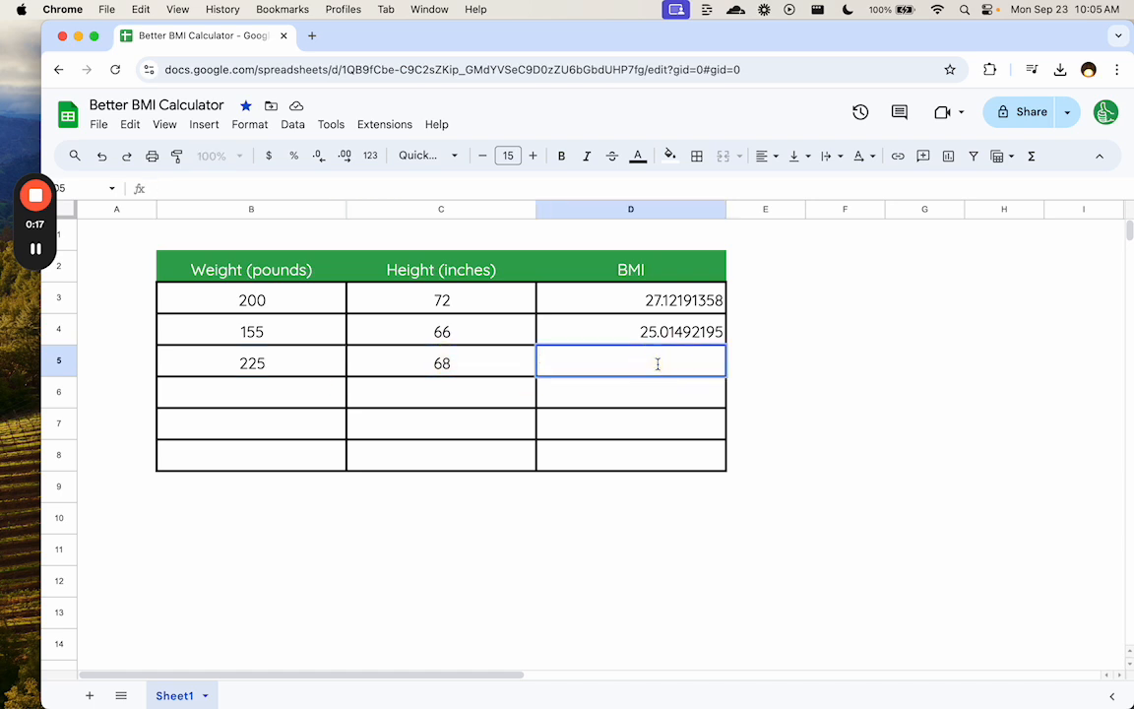
pyautogui.write('=703*(')
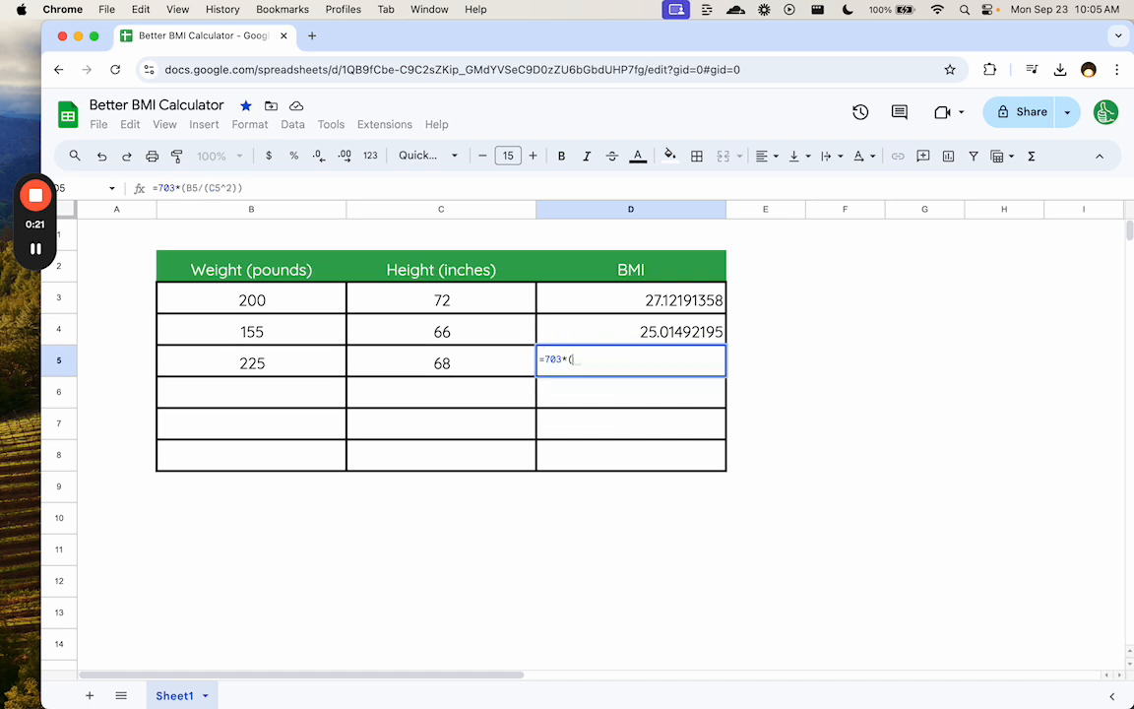
pyautogui.click(252, 362)
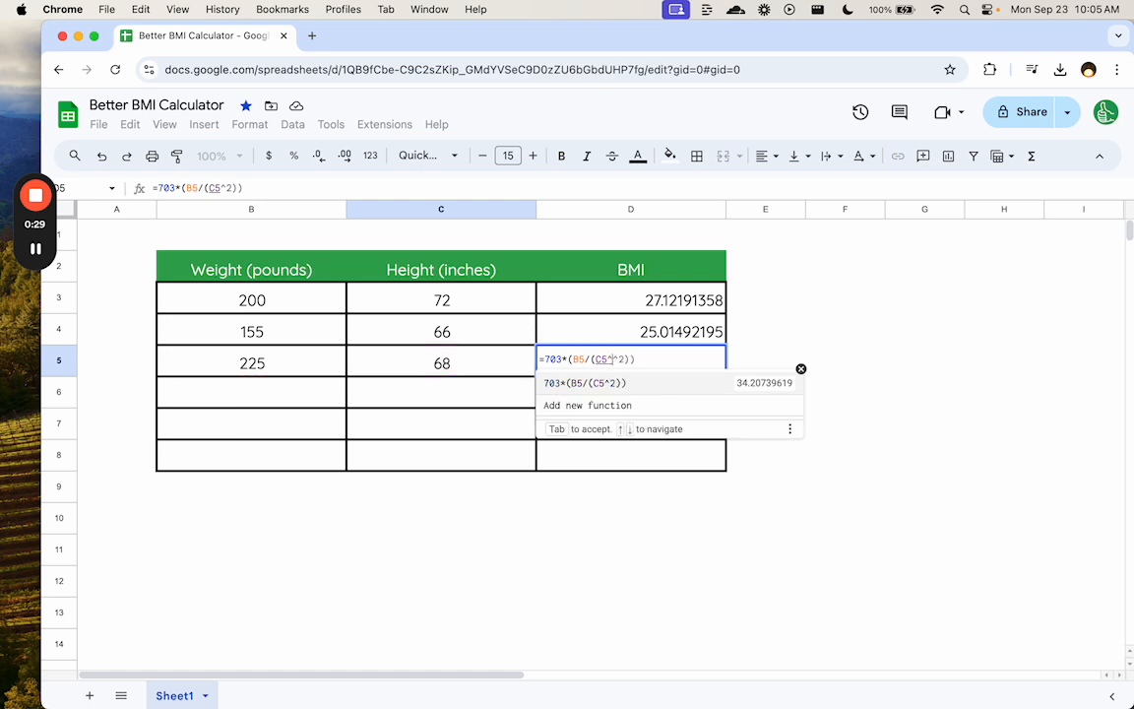
pyautogui.press('Enter')
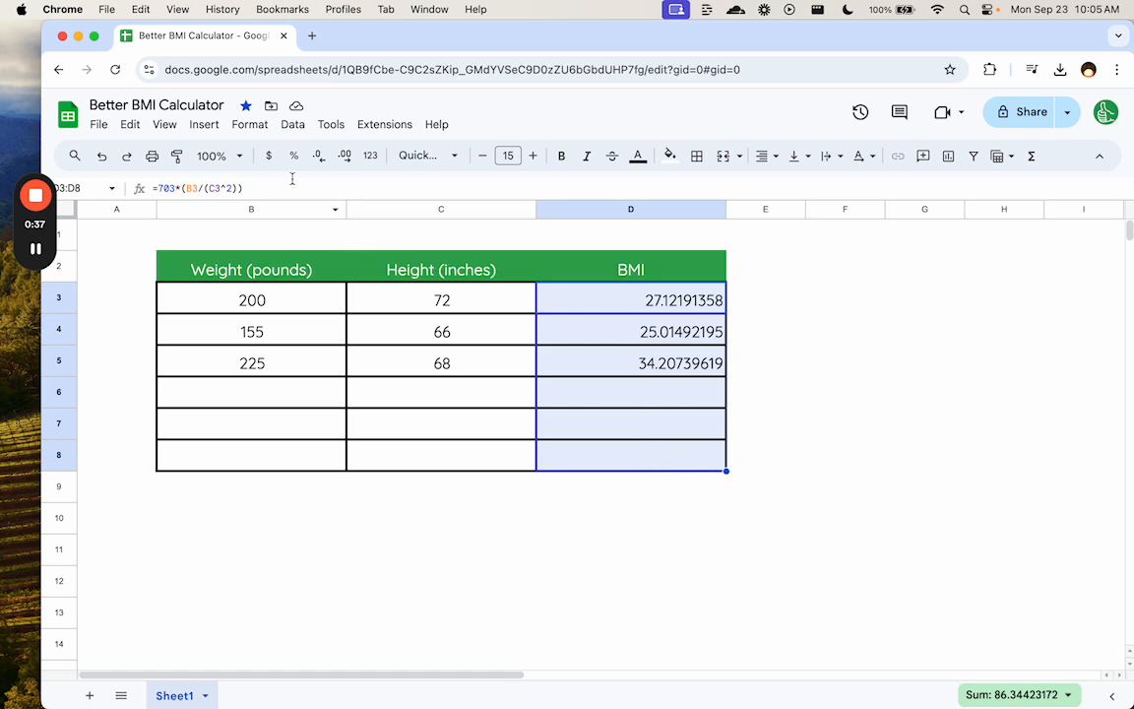
# Reduce the BMI column to two decimals, showing 27.12, 25.01 and 34.21.
pyautogui.click(248, 124)
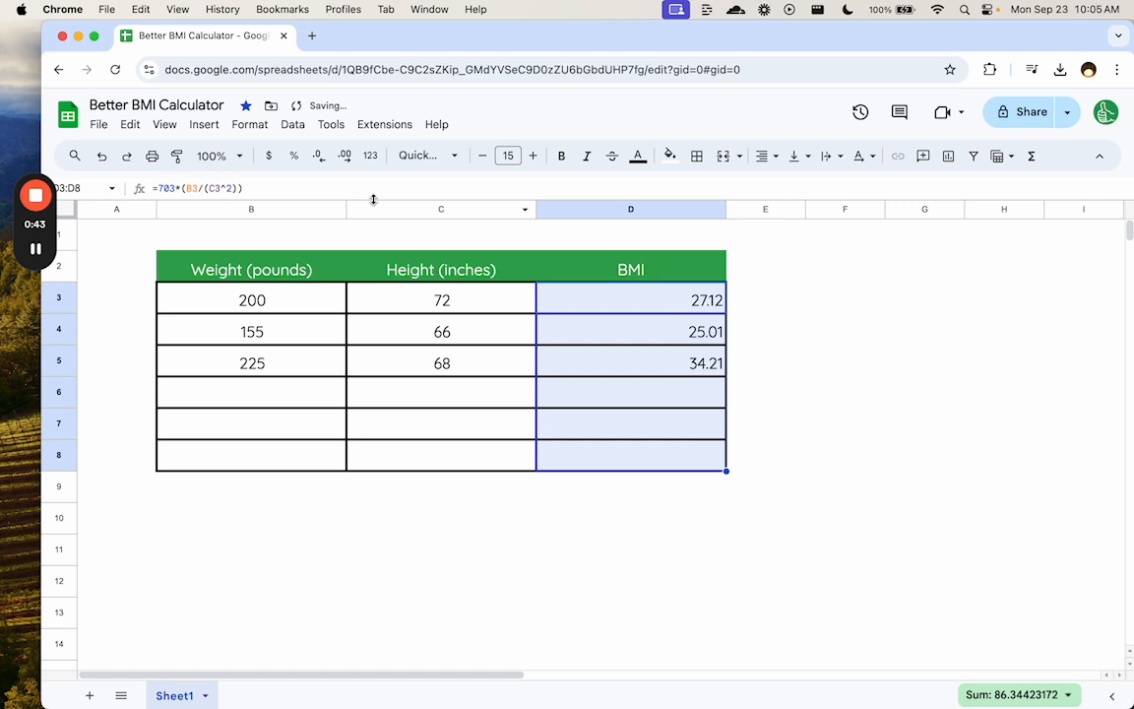
pyautogui.click(319, 156)
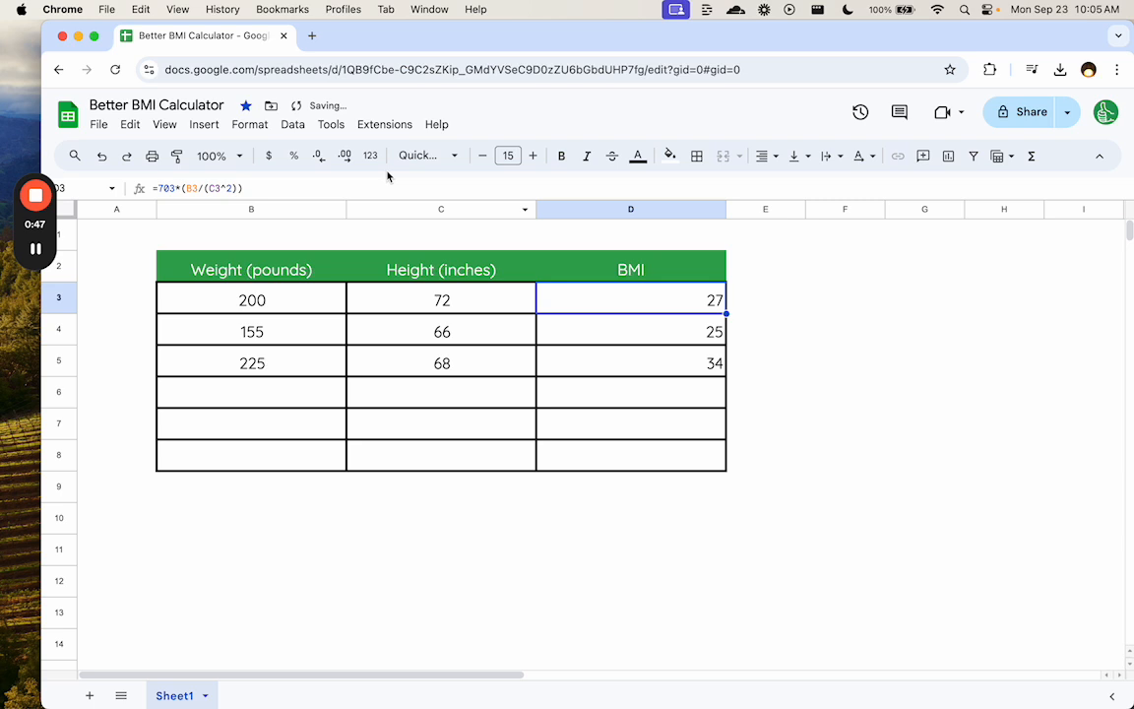
pyautogui.moveTo(630, 299); pyautogui.dragTo(630, 455)
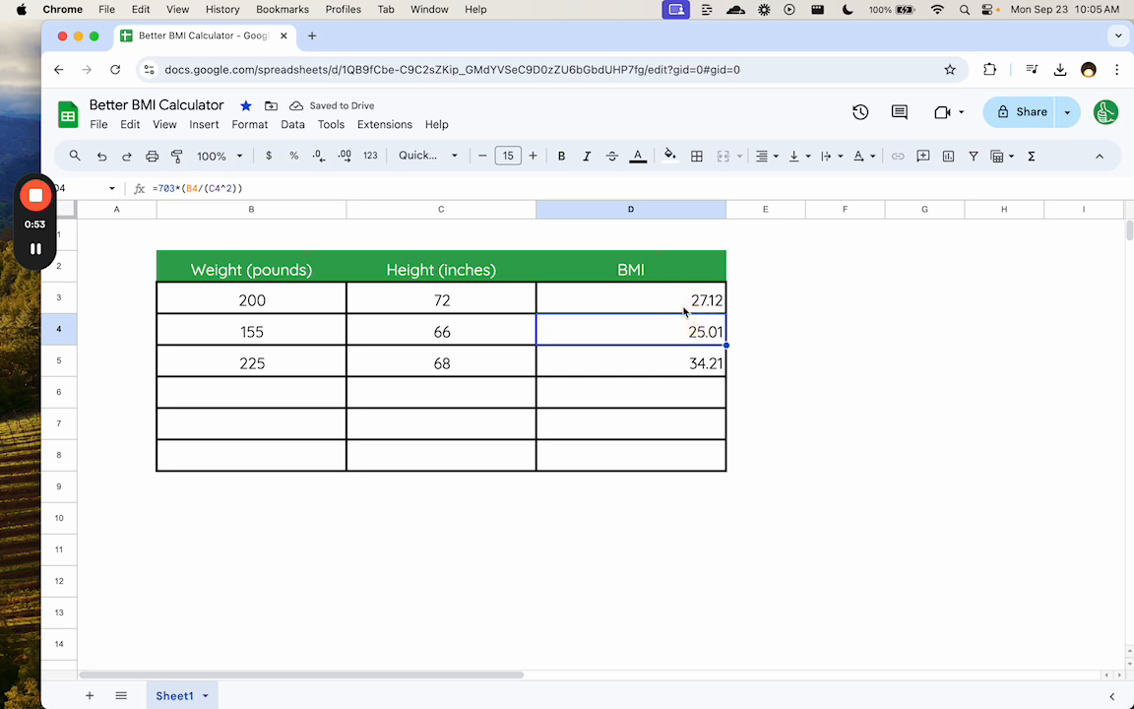
pyautogui.moveTo(630, 300); pyautogui.dragTo(630, 362)
pyautogui.write('=')
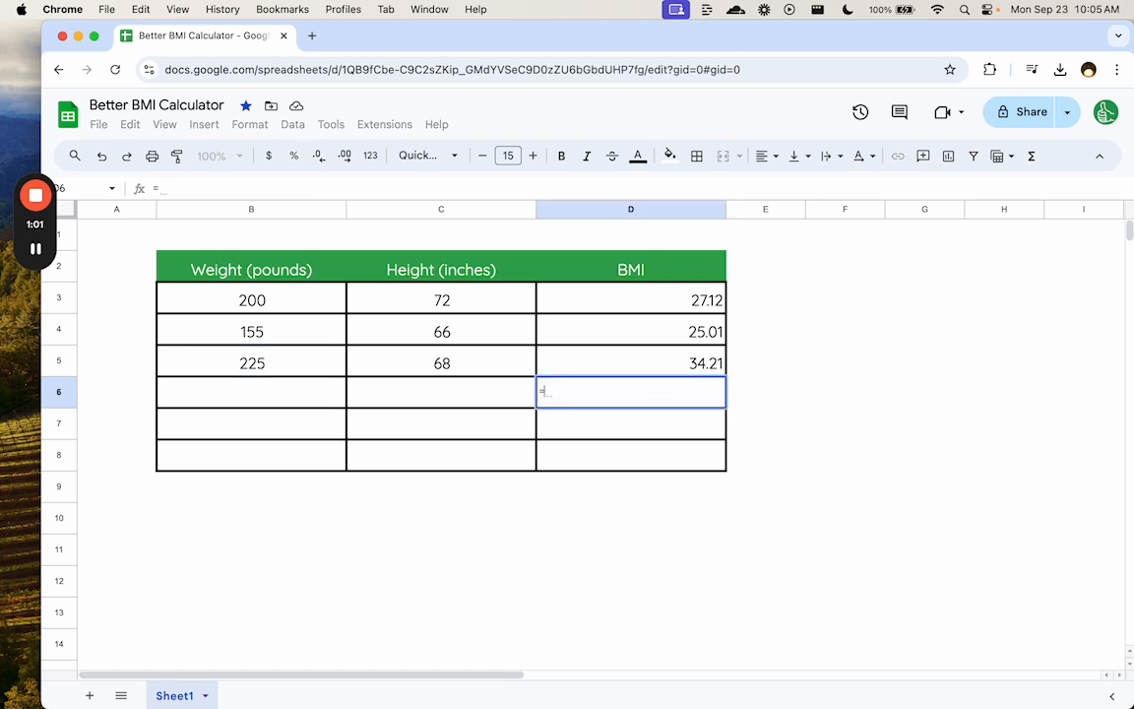
# Create a new Apps Script project bound to the sheet via Extensions.
pyautogui.write('BM')
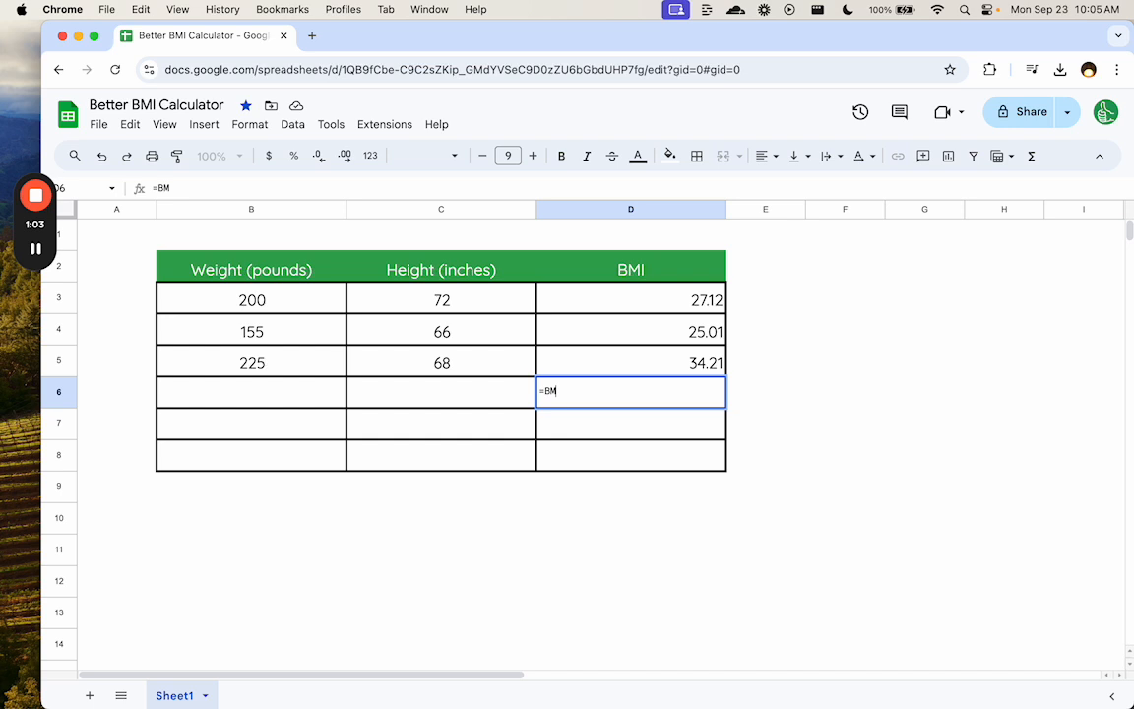
pyautogui.click(383, 124)
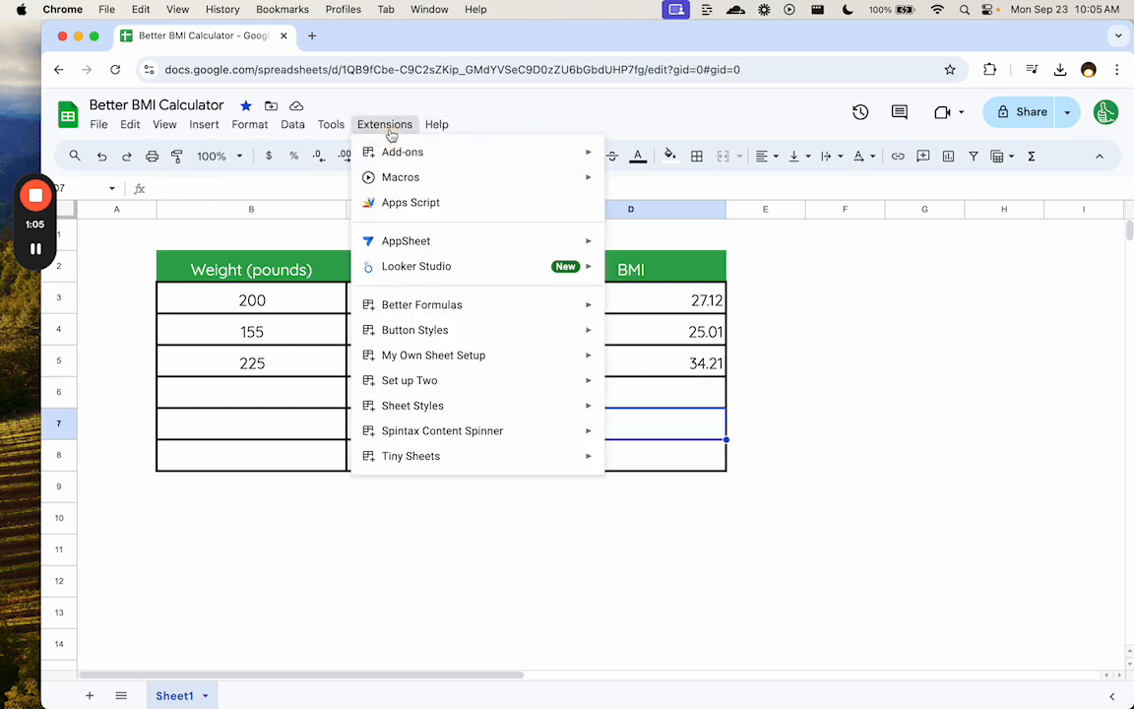
pyautogui.click(409, 200)
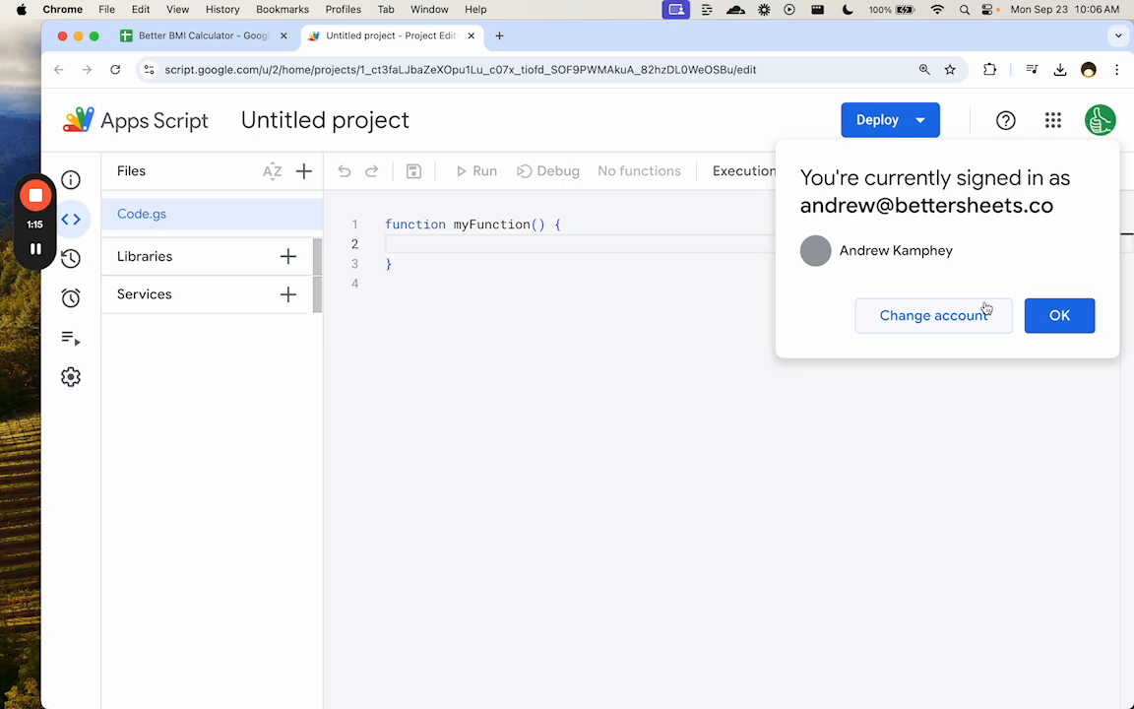
# Declare function BMI(weight, height) with a return statement in Code.gs.
pyautogui.click(1059, 315)
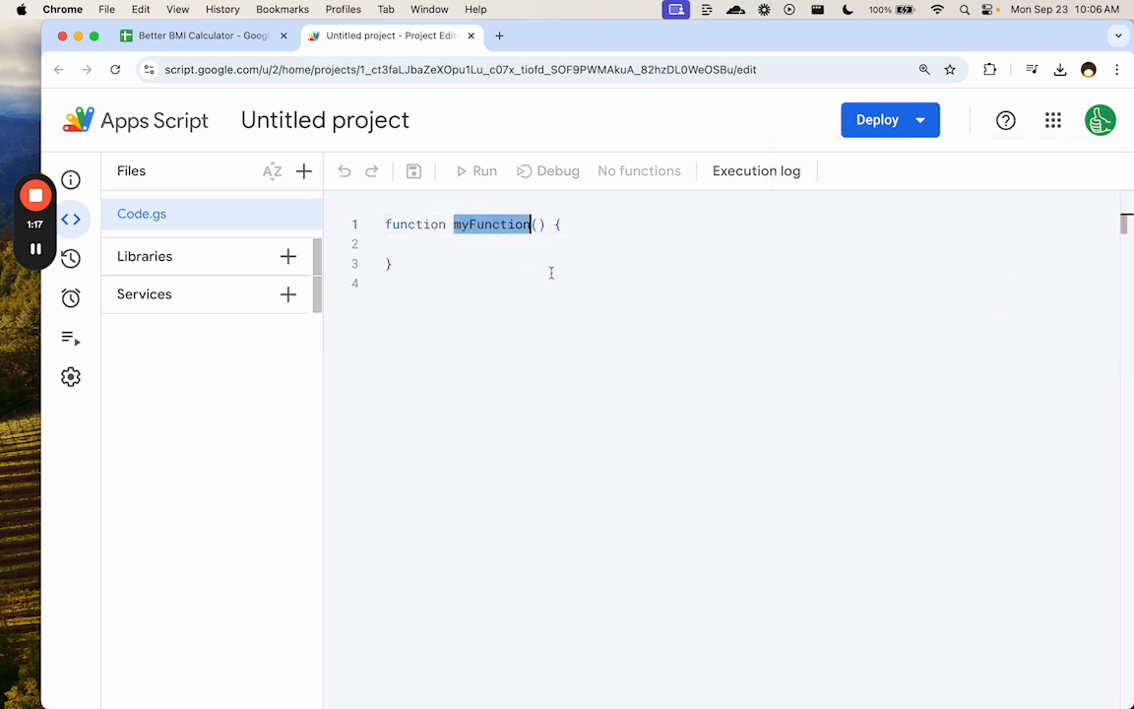
pyautogui.write('zBM')
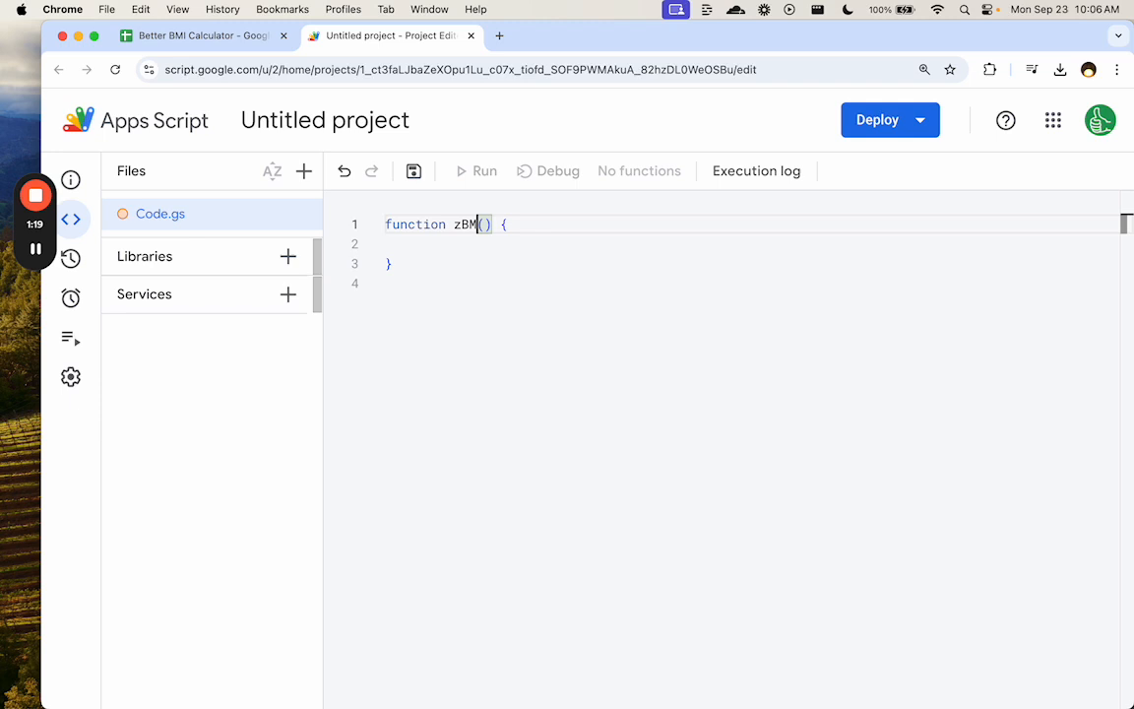
pyautogui.write('BMI')
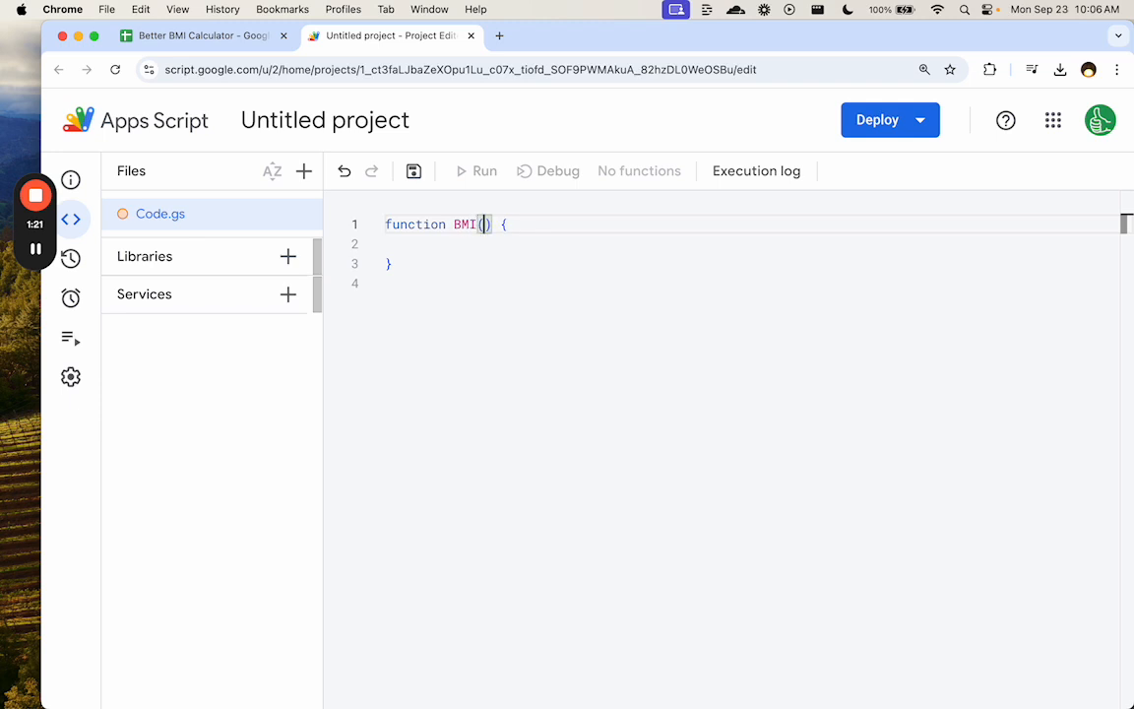
pyautogui.write('weight')
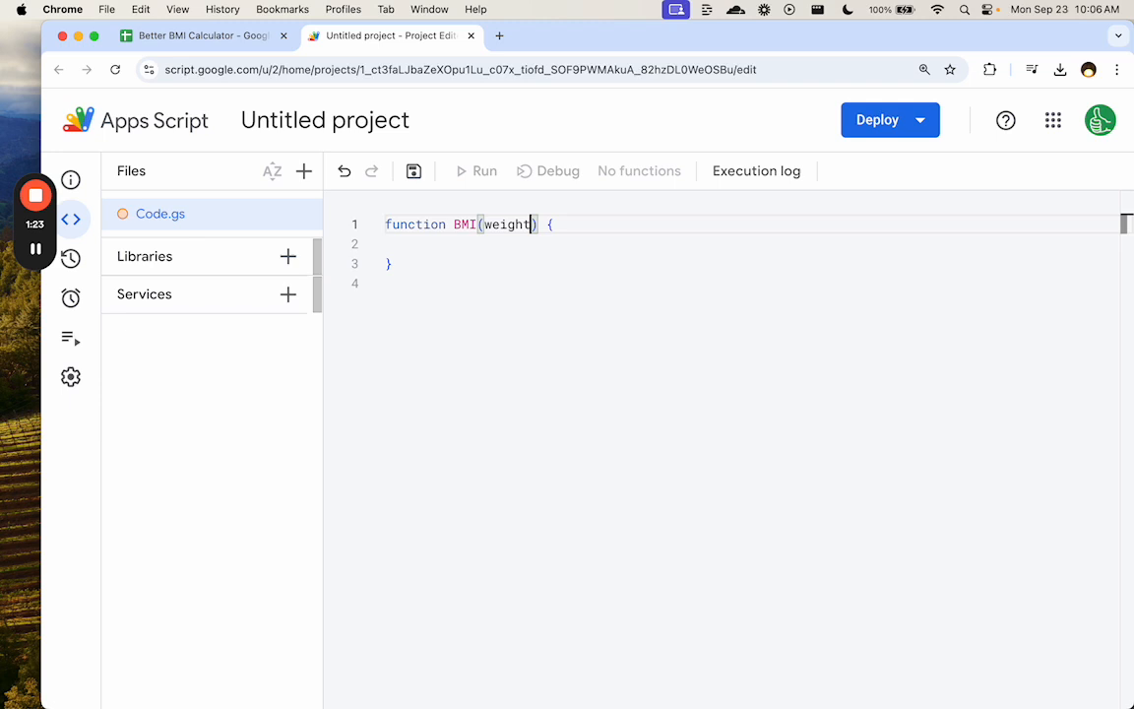
pyautogui.write(',height')
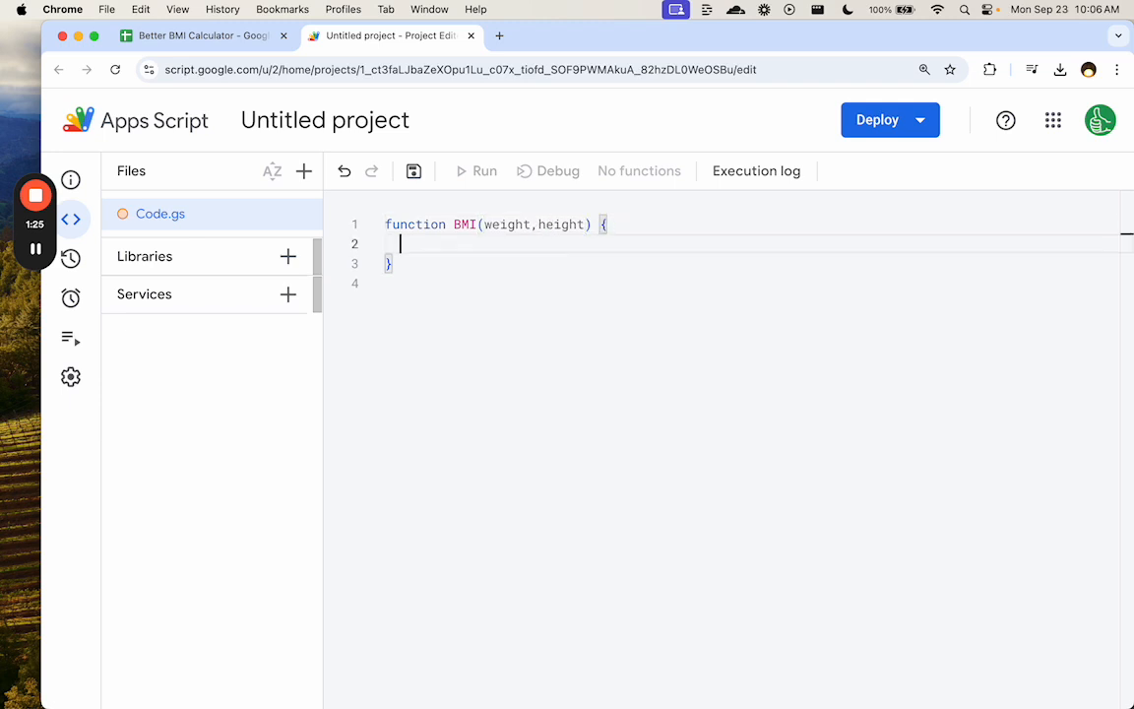
pyautogui.write('return bmi')
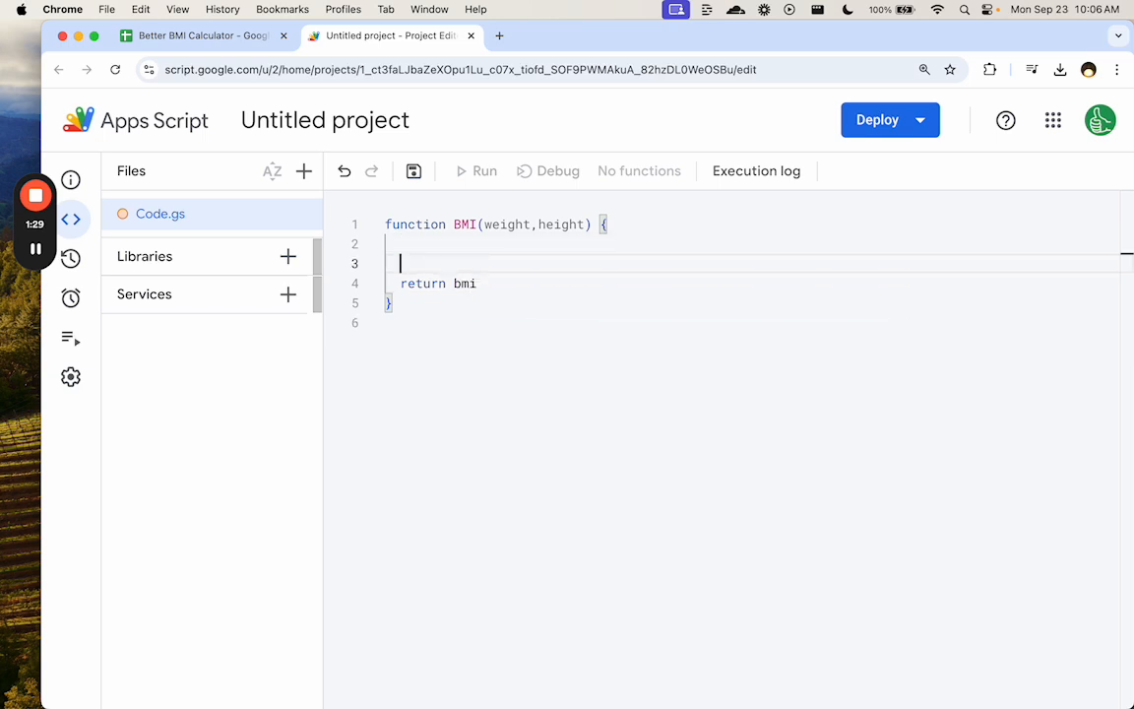
# Set var bmi = 703 * (weight / (height * 2)) and return it.
pyautogui.write('var bmi =')
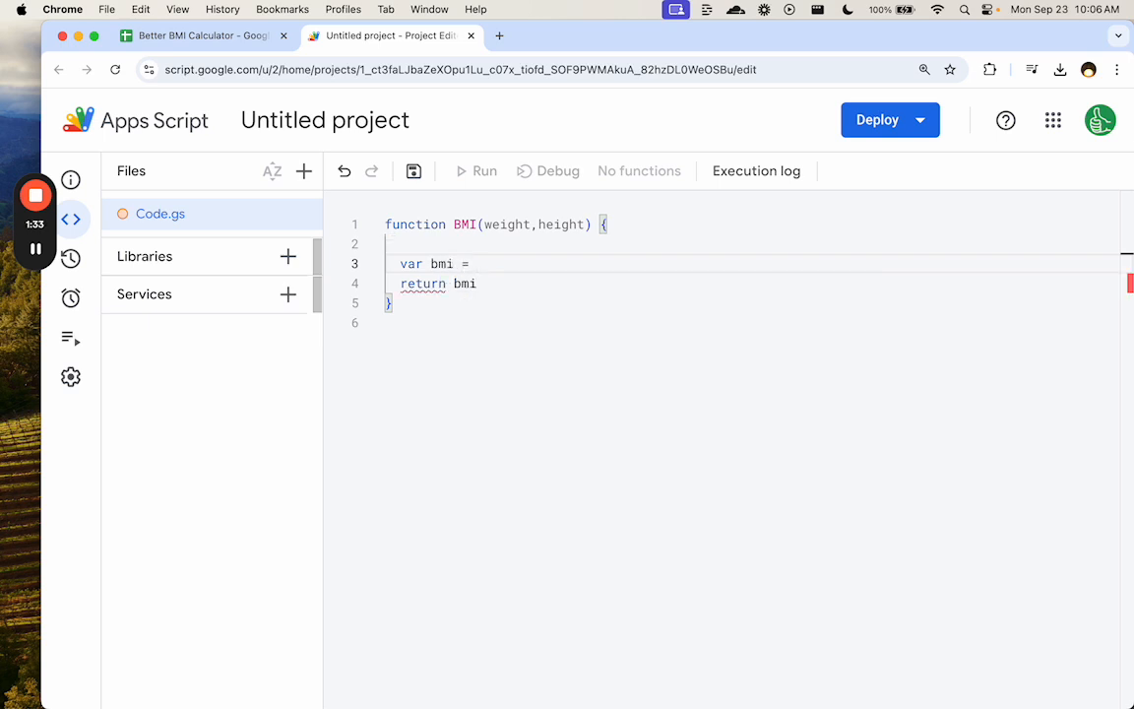
pyautogui.write('weight')
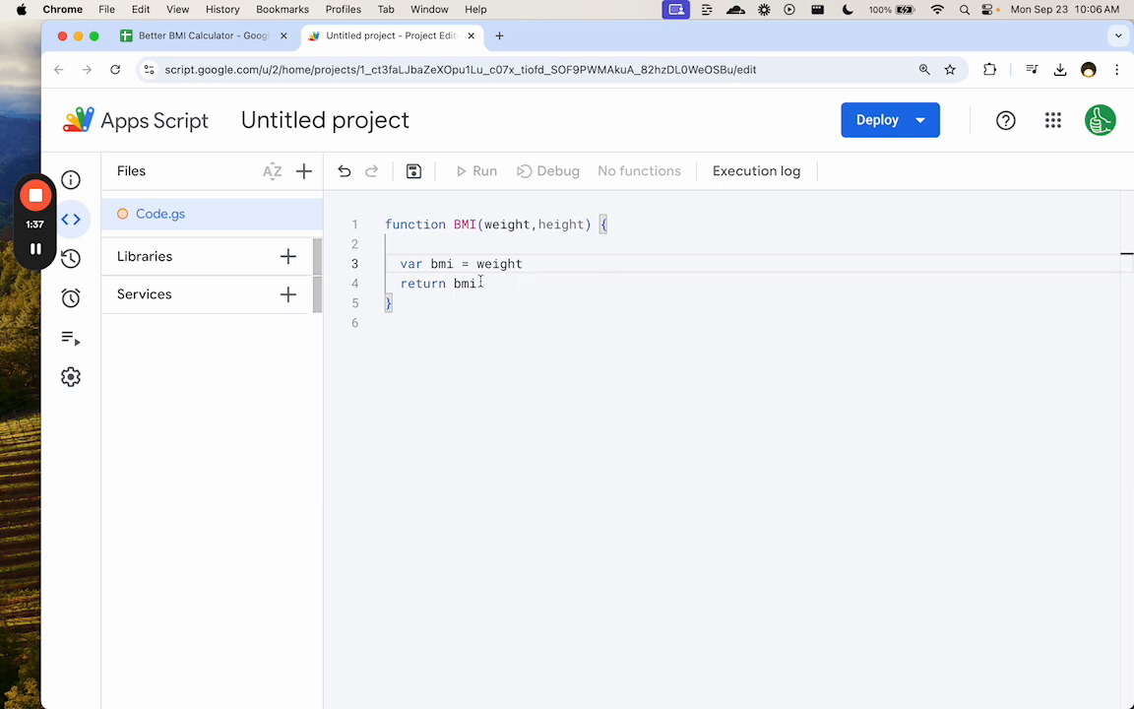
pyautogui.write('703')
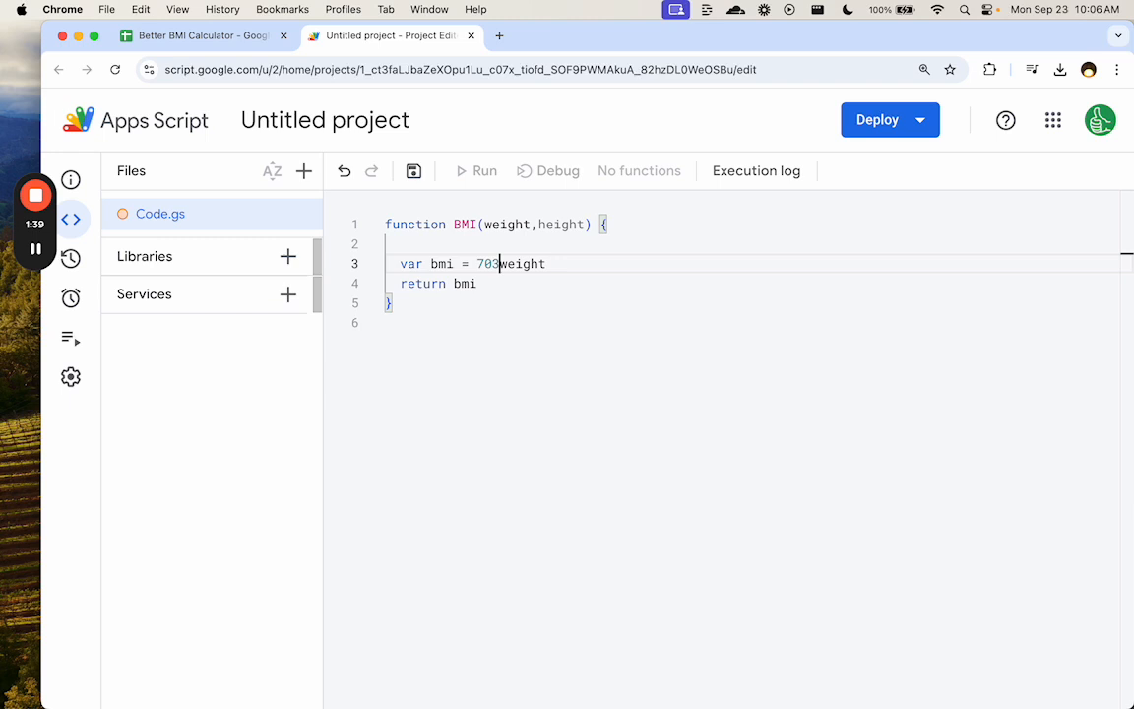
pyautogui.write('* (')
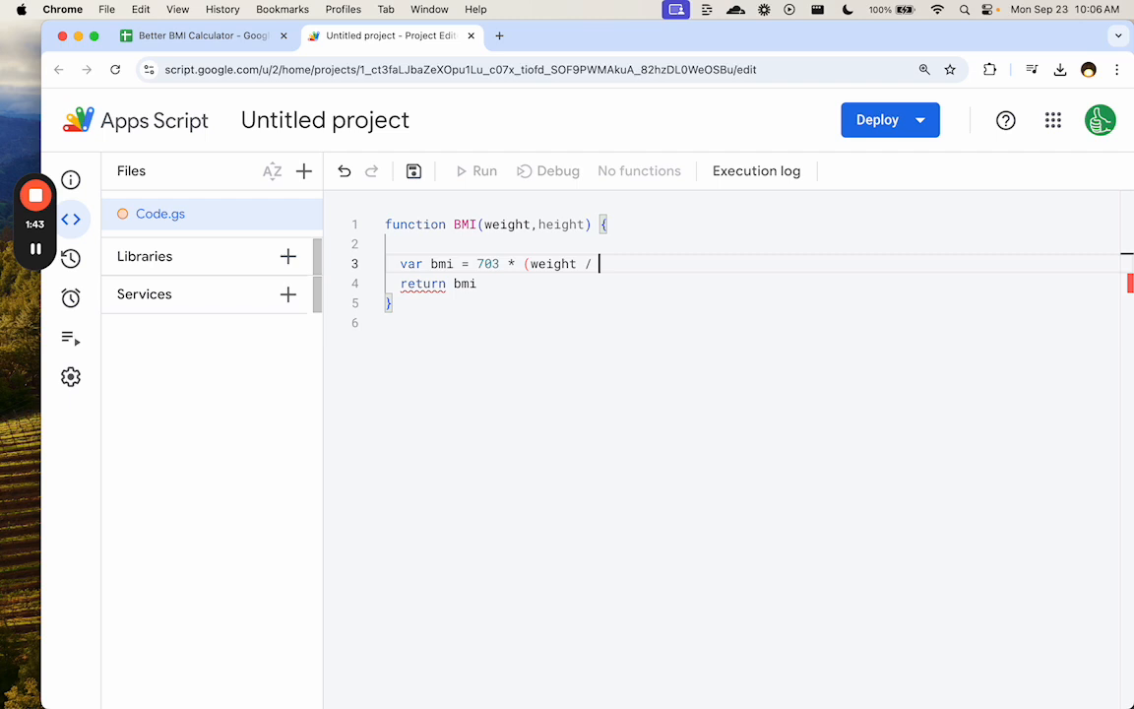
pyautogui.write('(height ^ 2')
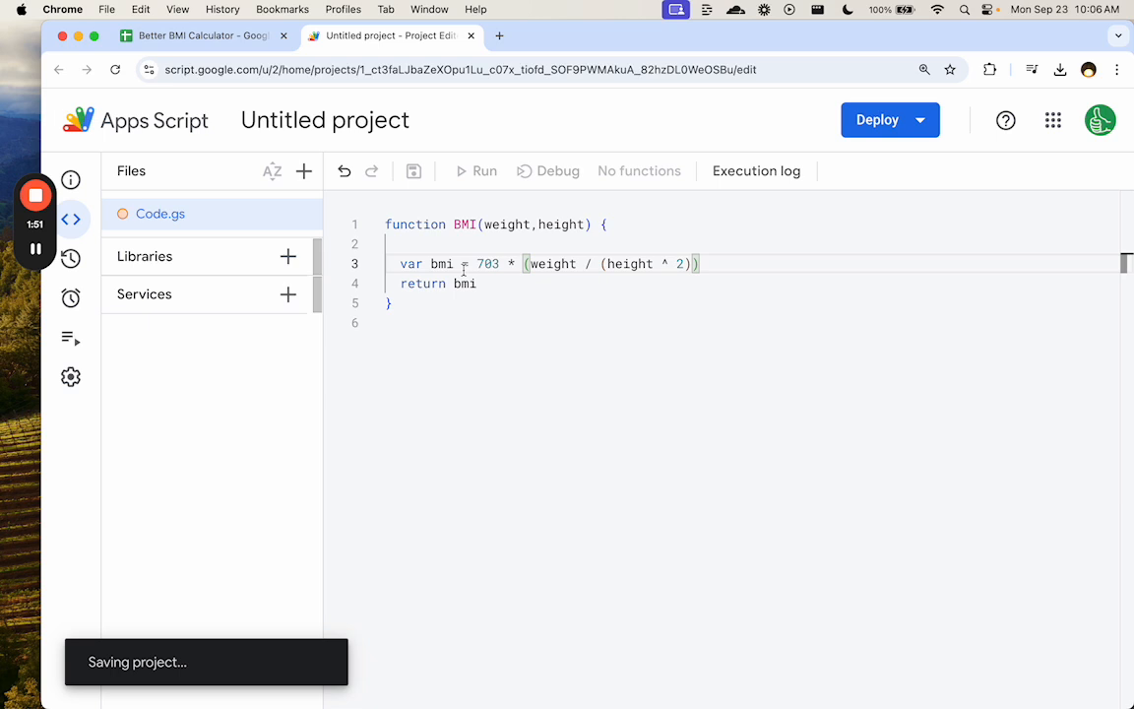
# Replace D5's formula with the custom =BMI(B5,C5), which shows 2,259.64.
pyautogui.click(201, 36)
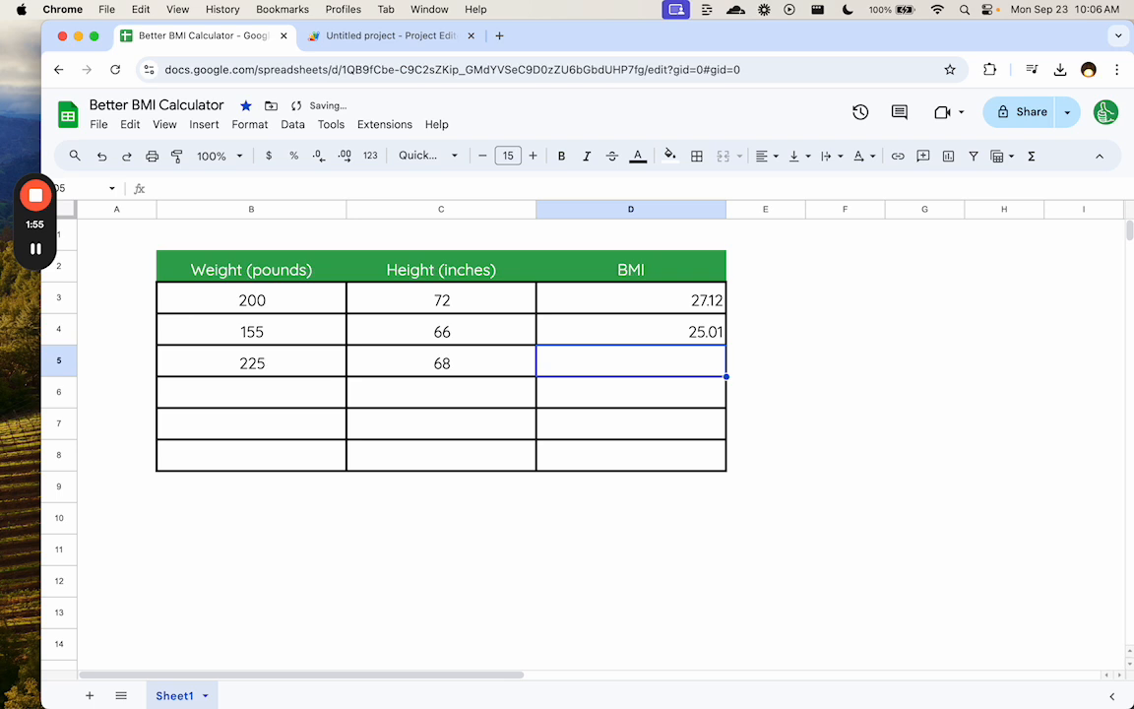
pyautogui.write('=703*(B5/(C5^2))')
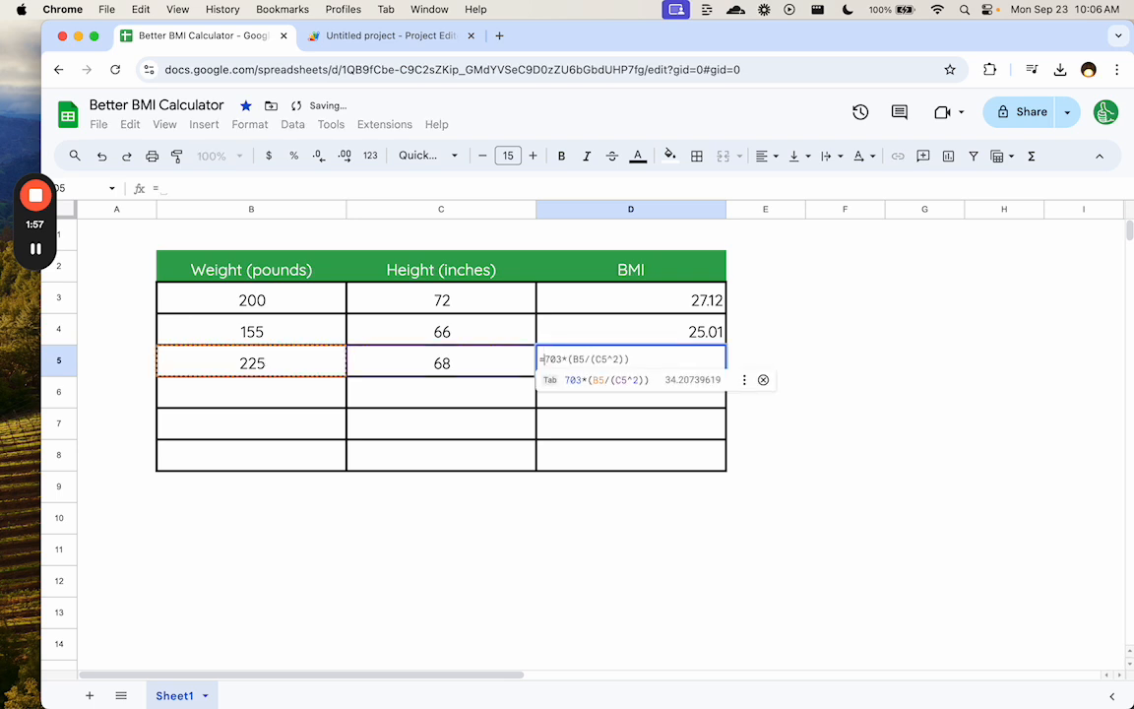
pyautogui.write('=BMI(')
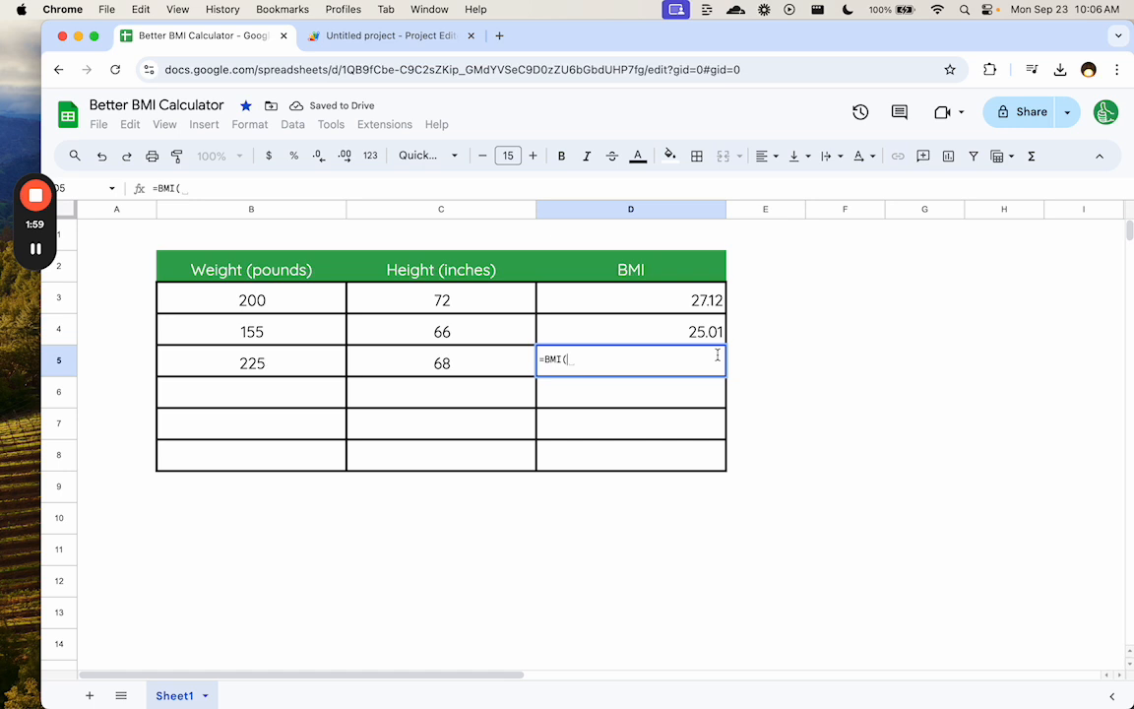
pyautogui.click(441, 362)
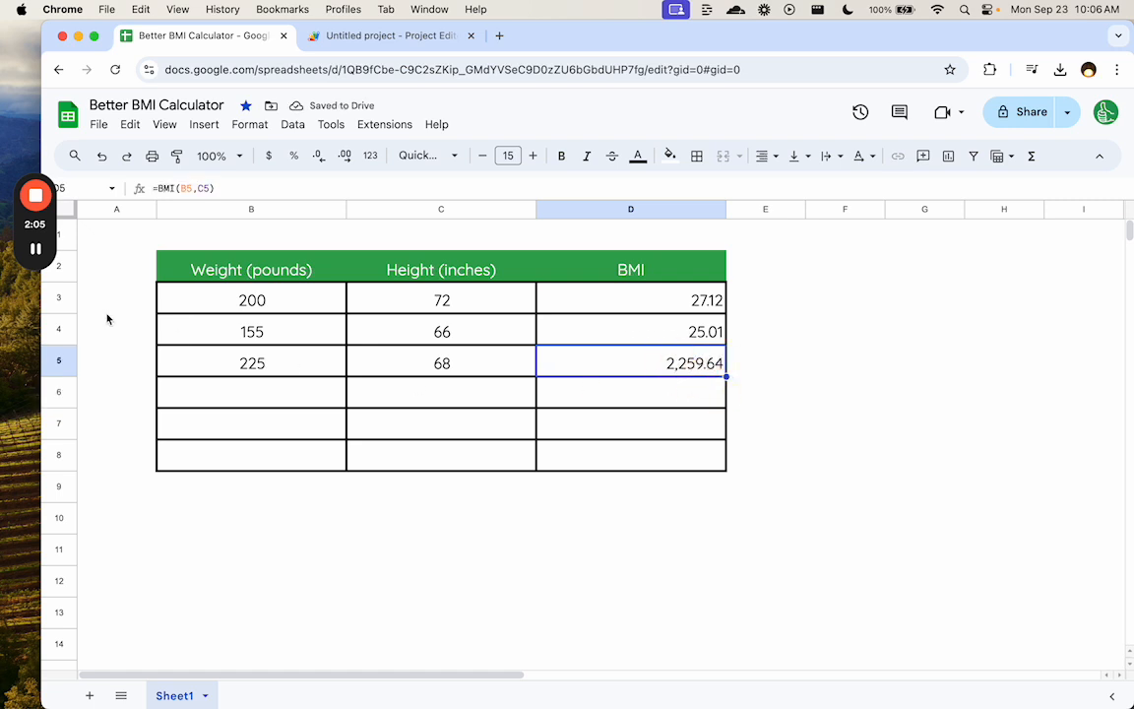
# Fix the script to square height (height ** 2) so D5 reads 34.21.
pyautogui.click(388, 35)
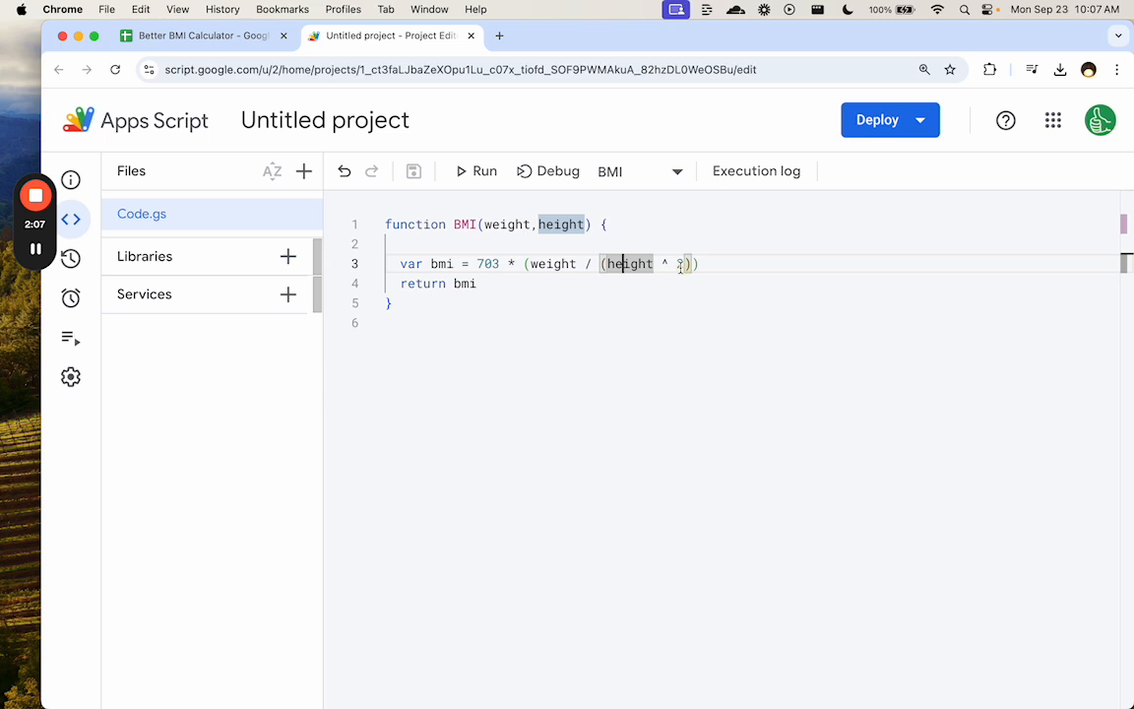
pyautogui.write('*')
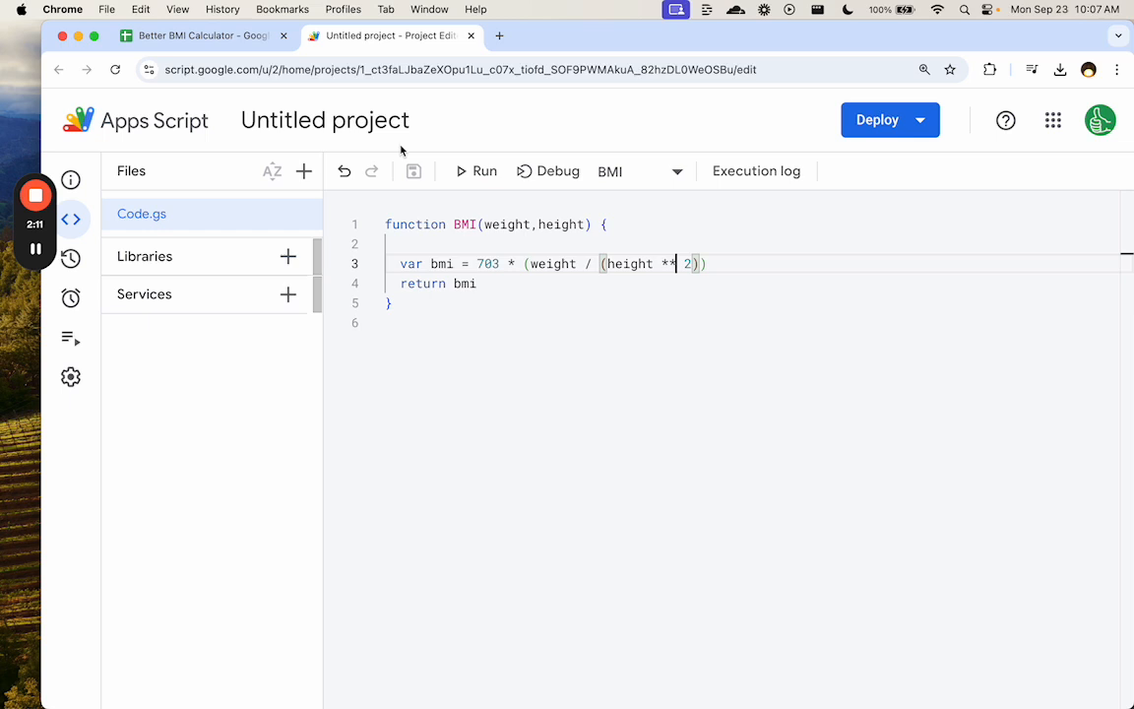
pyautogui.click(205, 36)
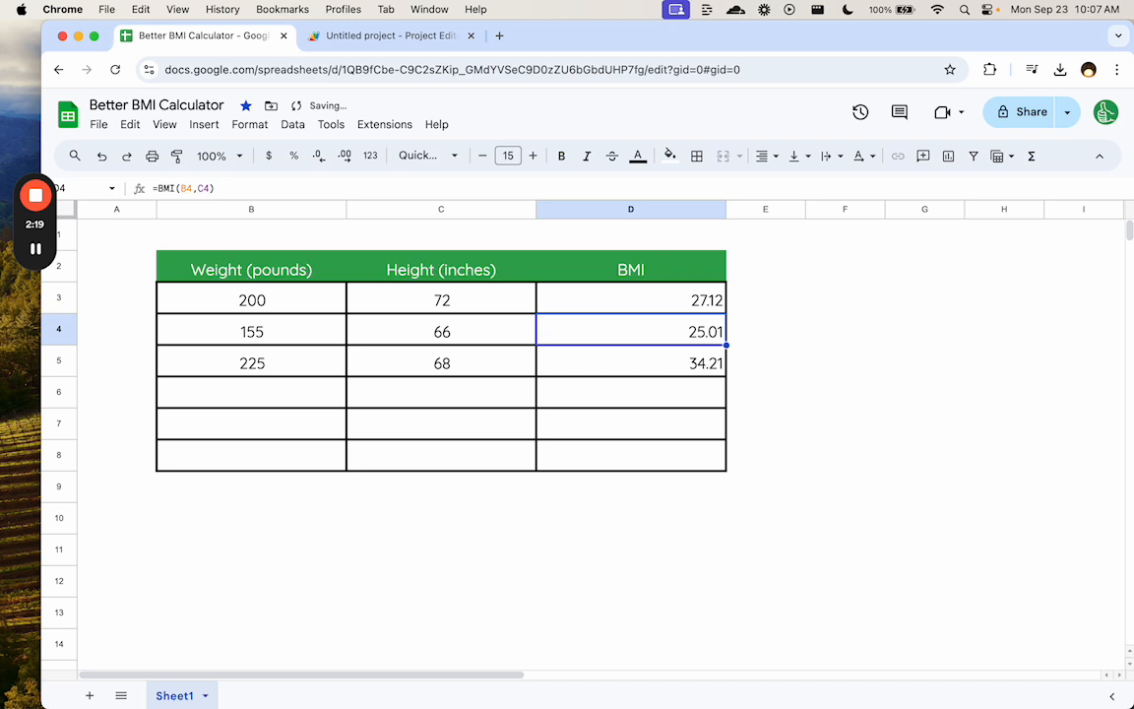
# Inspect D3's formula, then return to the script project.
pyautogui.write('v')
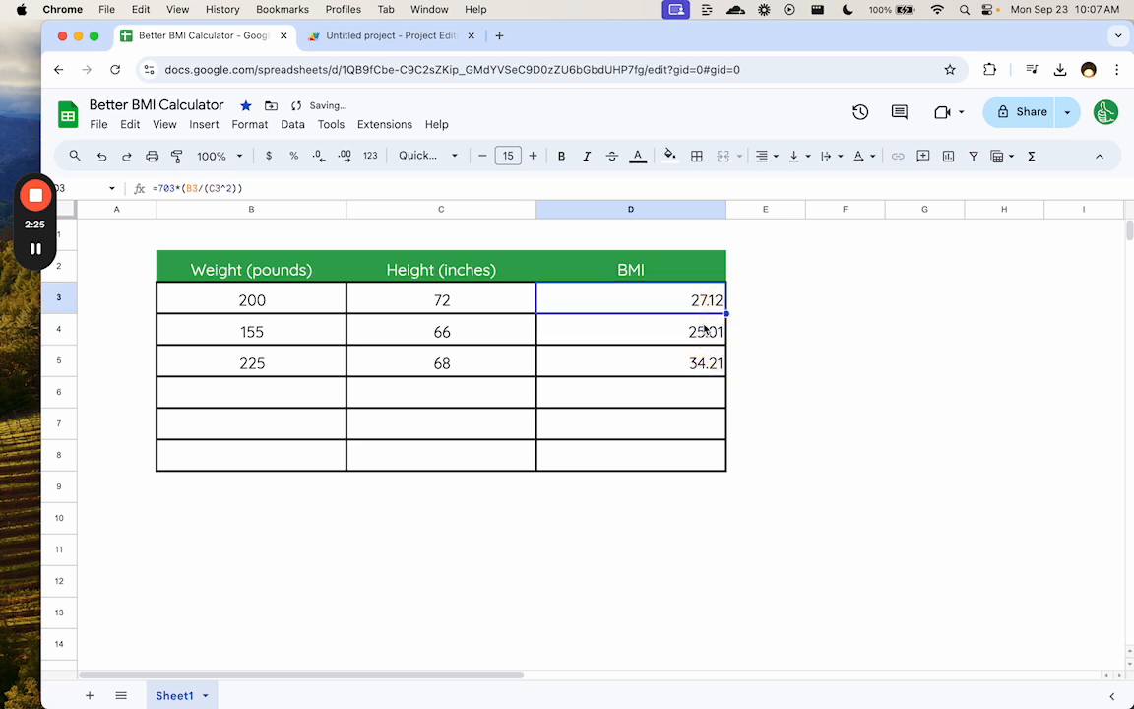
pyautogui.click(390, 35)
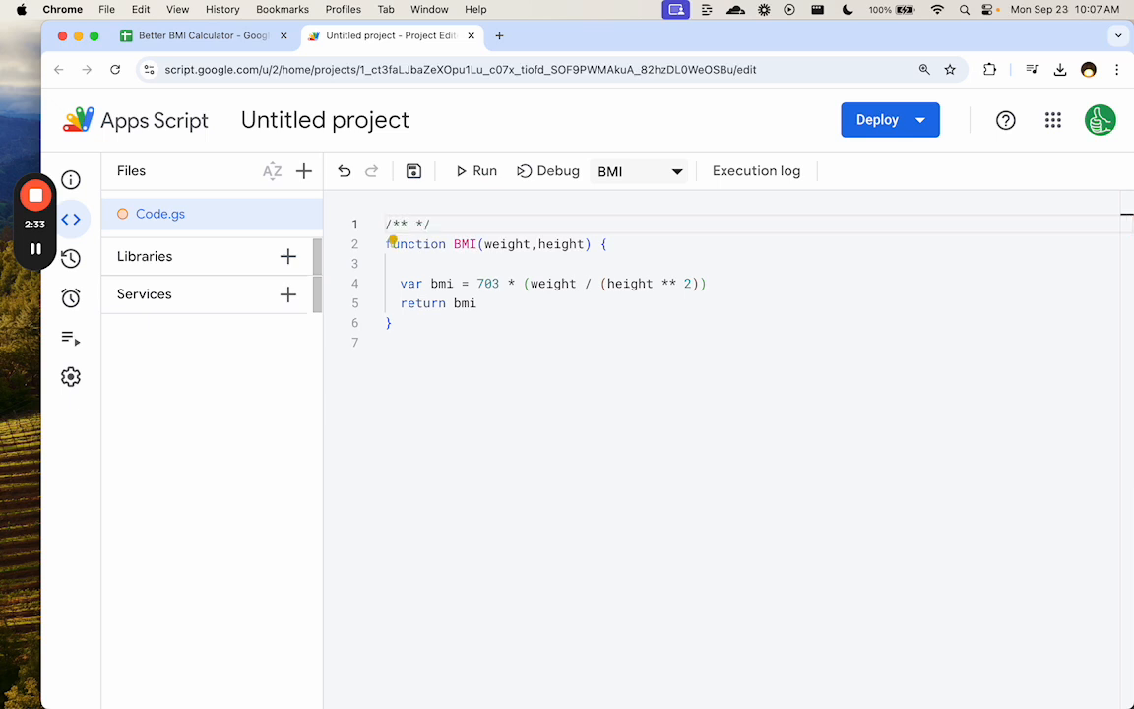
pyautogui.write('@customfu')
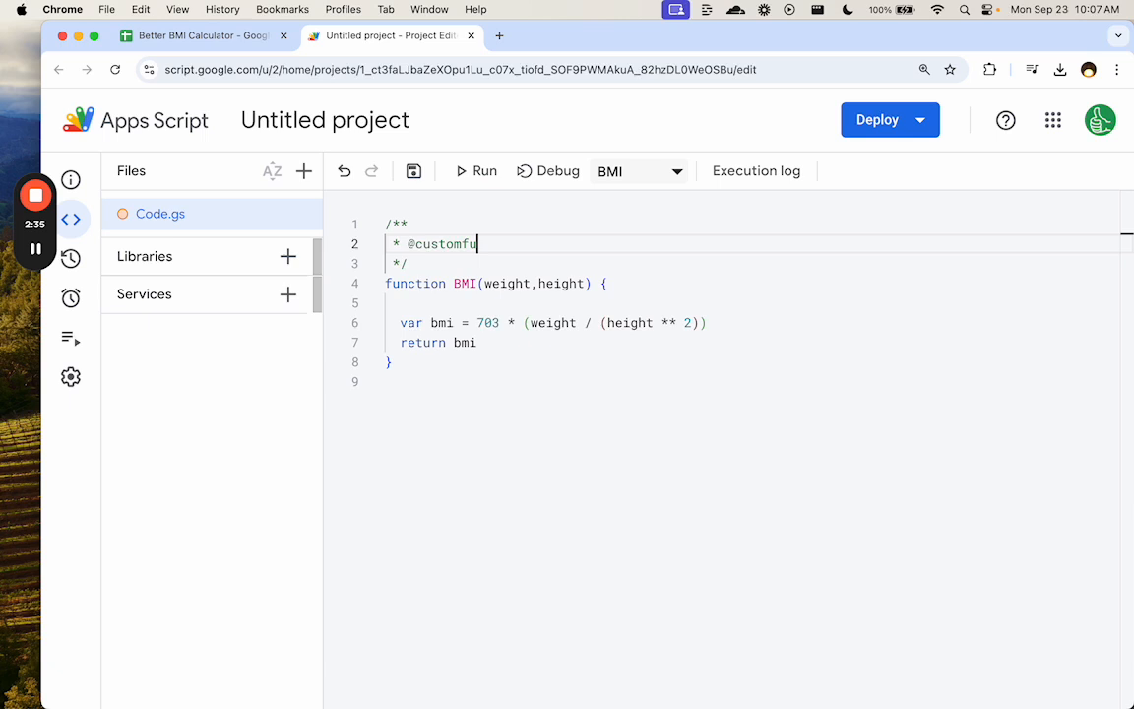
pyautogui.write('nction')
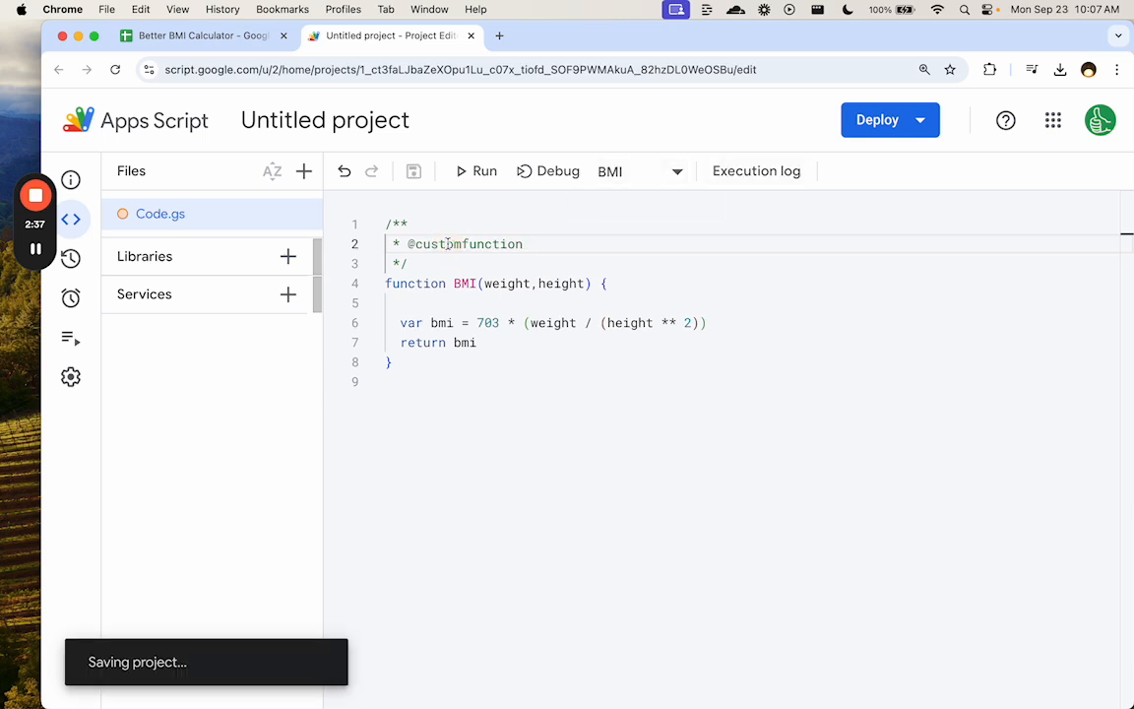
pyautogui.click(201, 36)
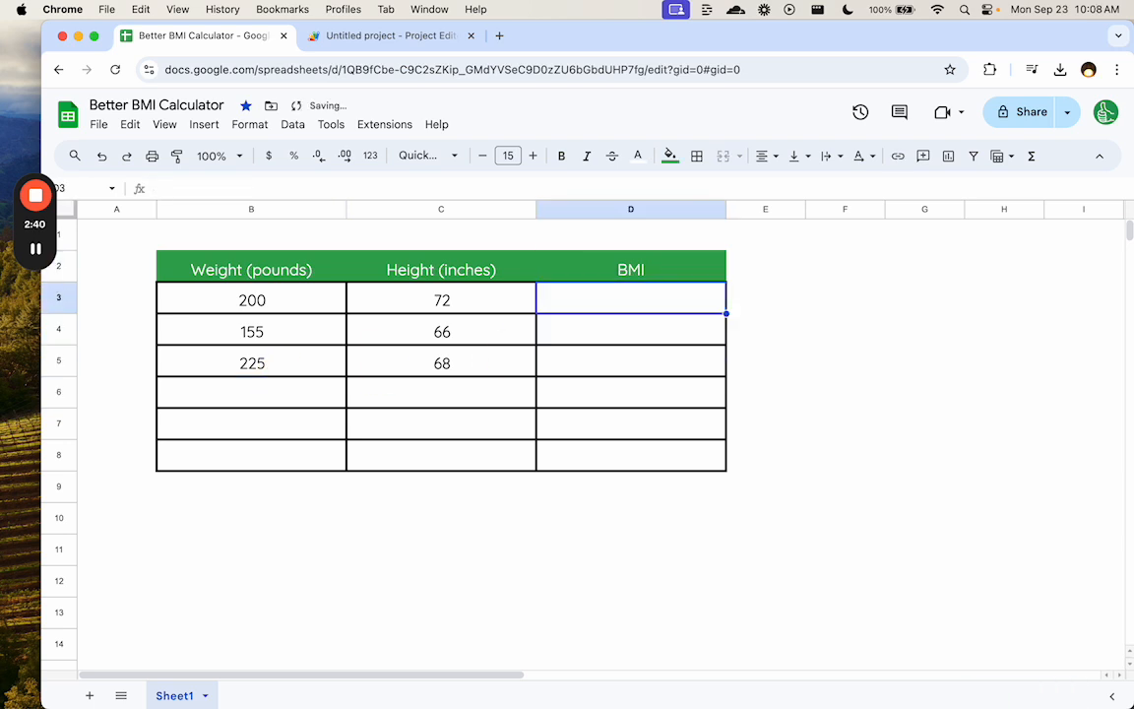
# Start =BMI in D3 and verify the function's weight and height parameters in the script.
pyautogui.write('=BMI(')
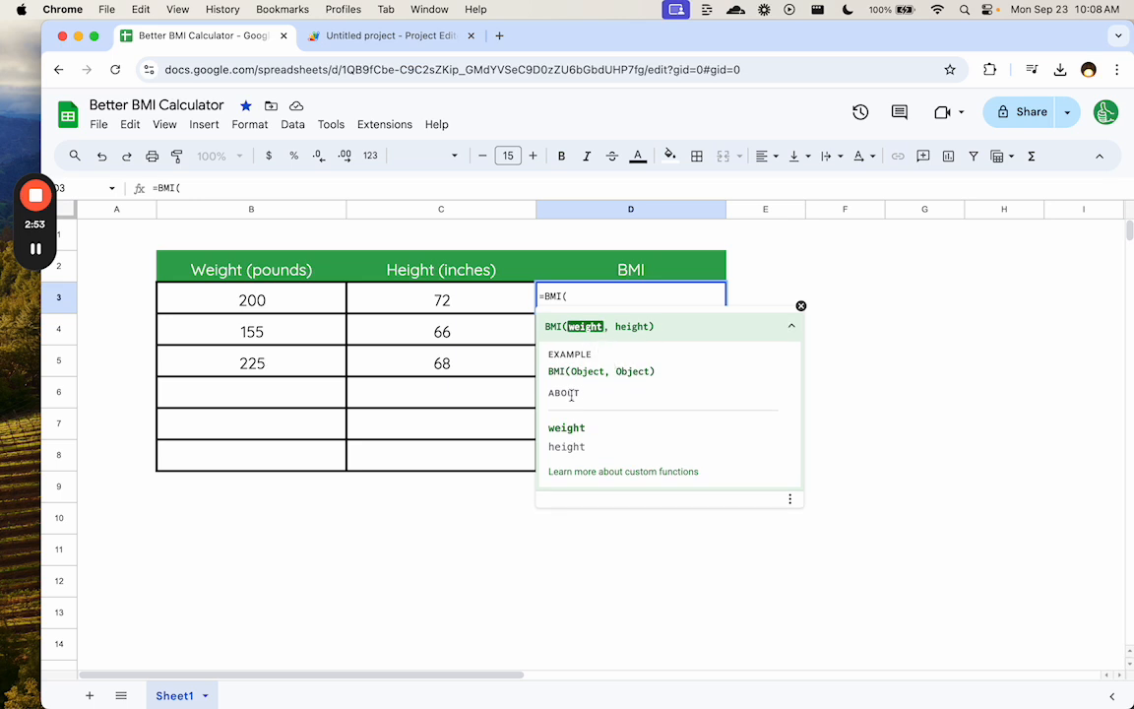
pyautogui.click(390, 36)
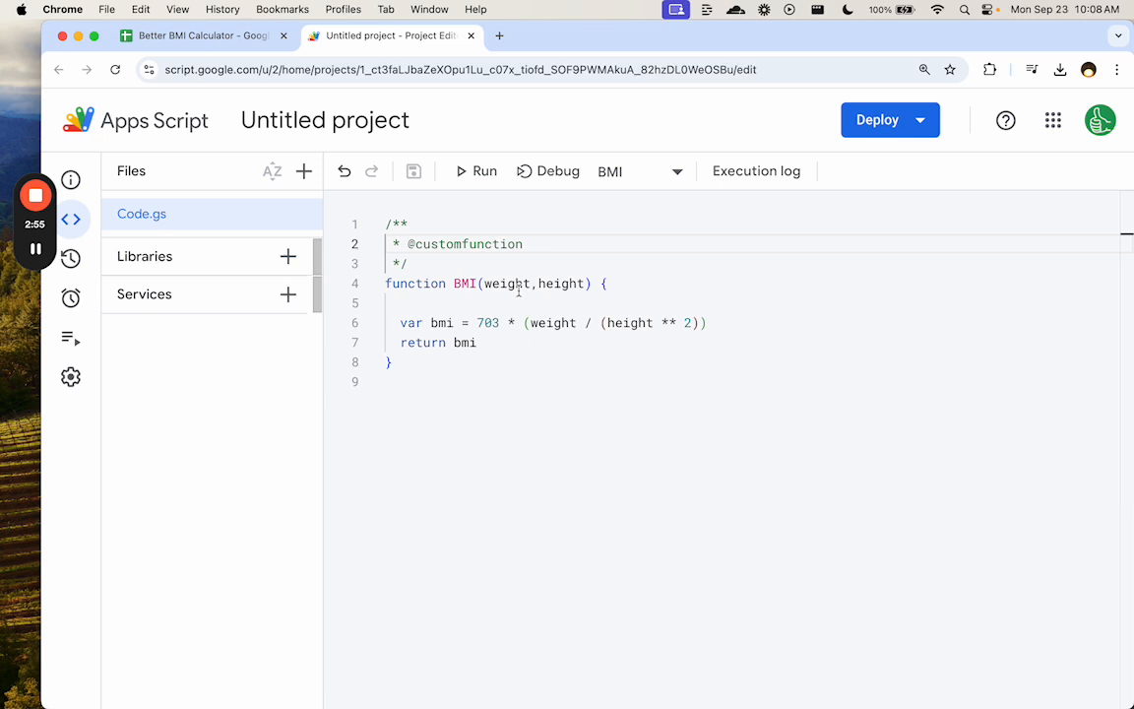
pyautogui.doubleClick(561, 283)
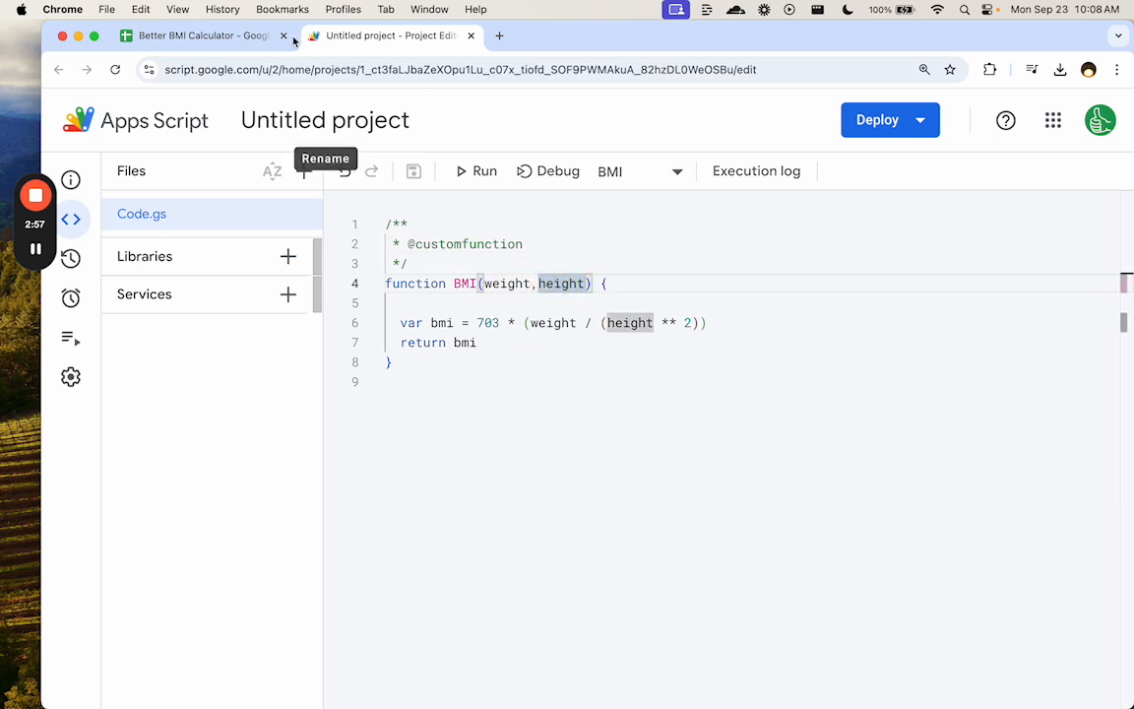
pyautogui.click(197, 35)
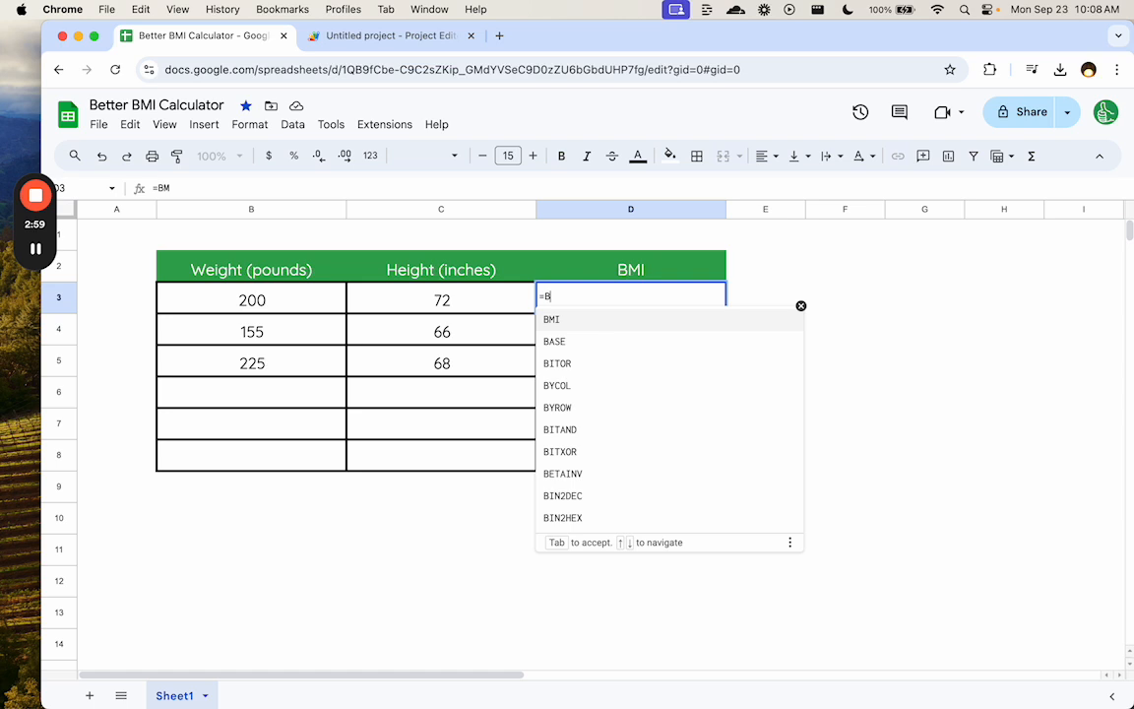
# Complete =BMI(B3,C3) and fill it down so D3:D5 read 27.12, 25.01, 34.21.
pyautogui.write('I(')
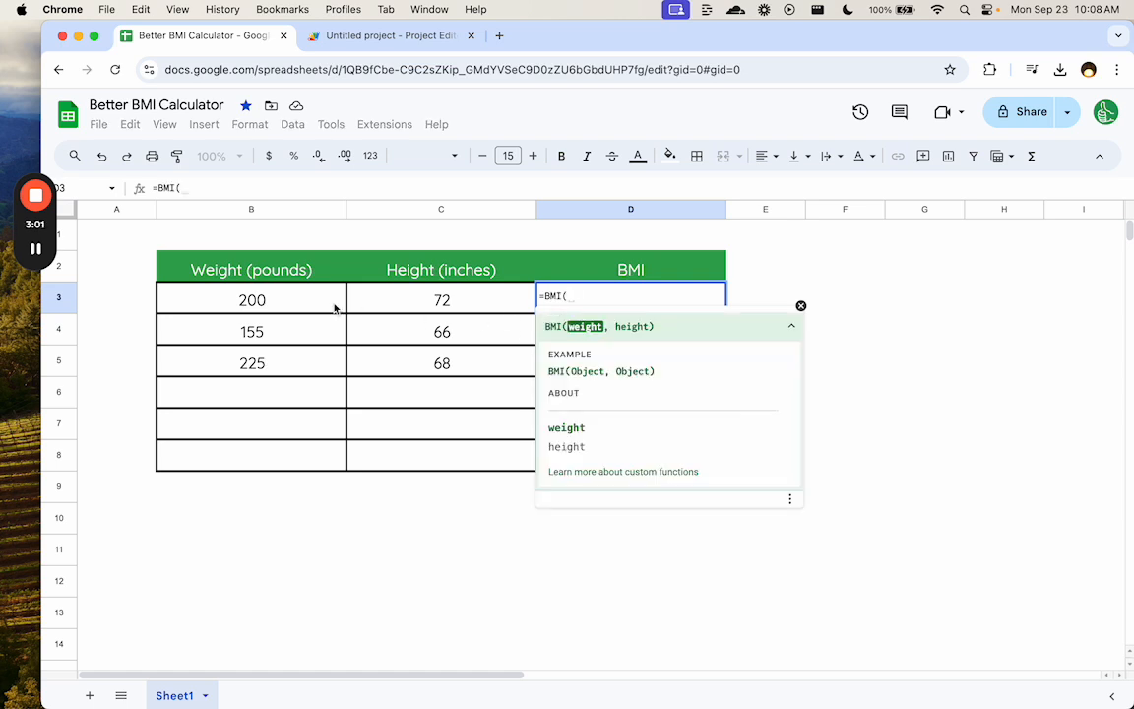
pyautogui.click(252, 299)
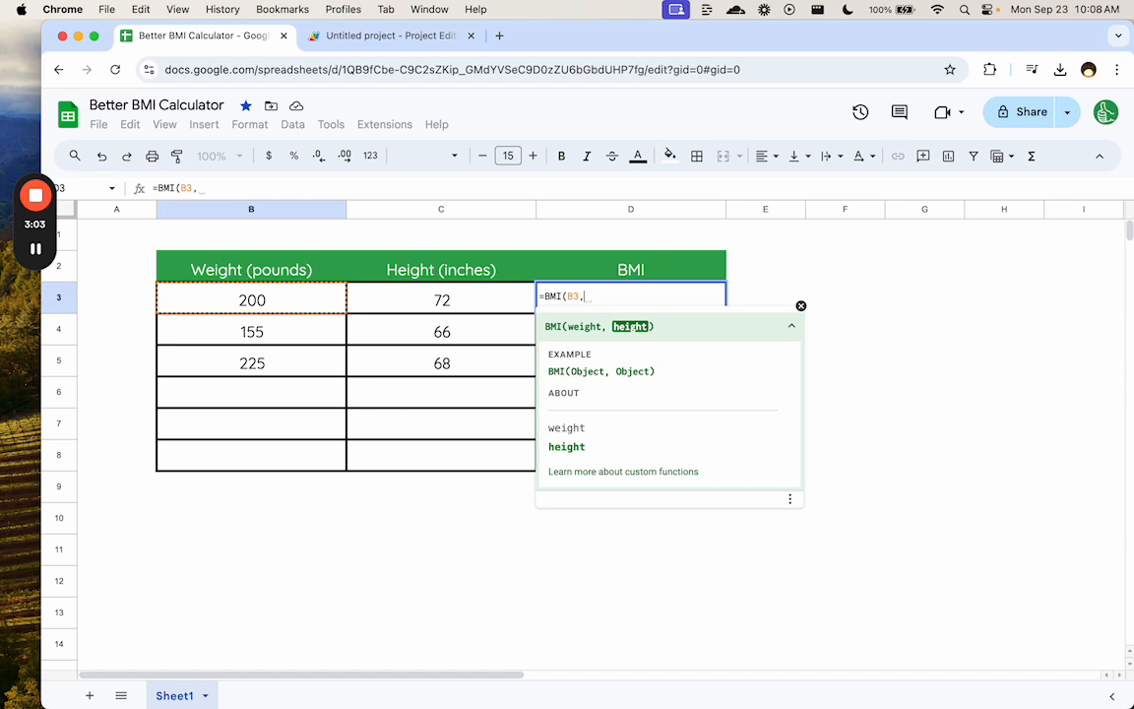
pyautogui.press('Enter')
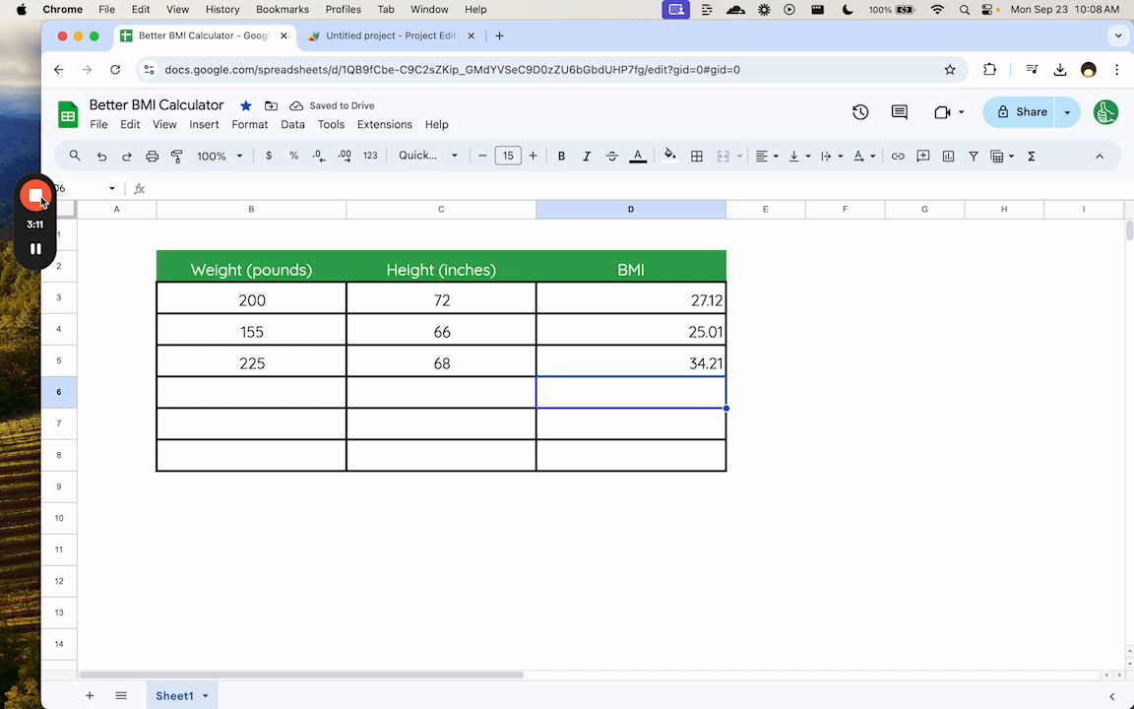
pyautogui.moveTo(240, 248)
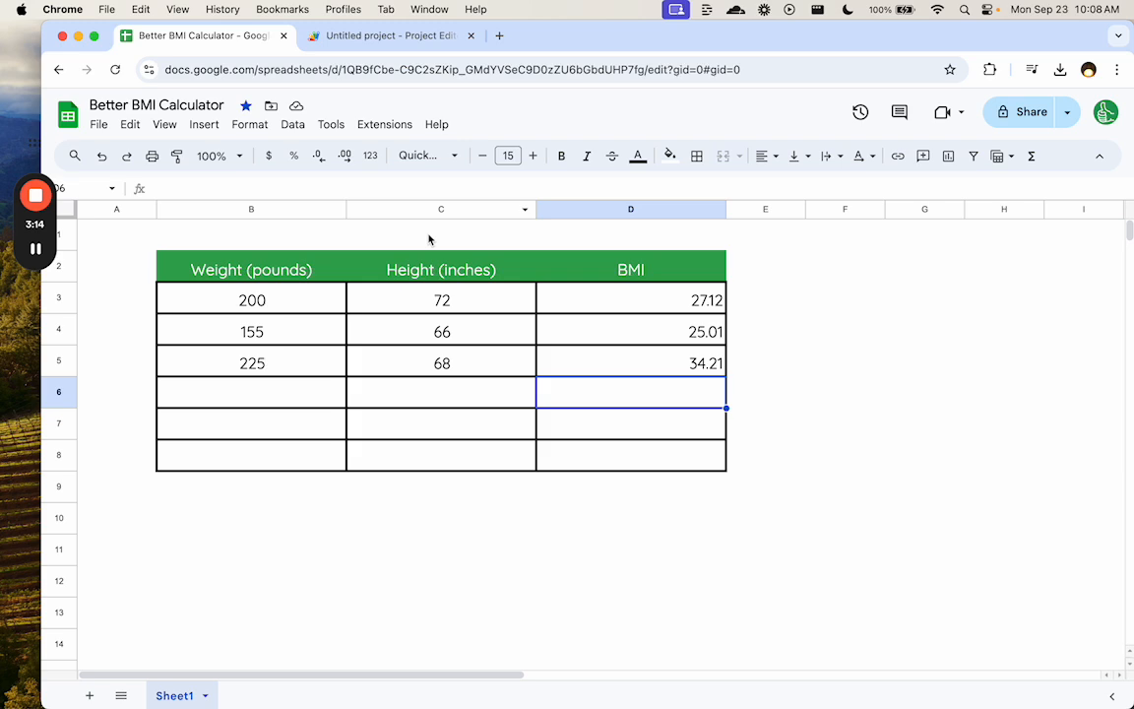
pyautogui.click(389, 35)
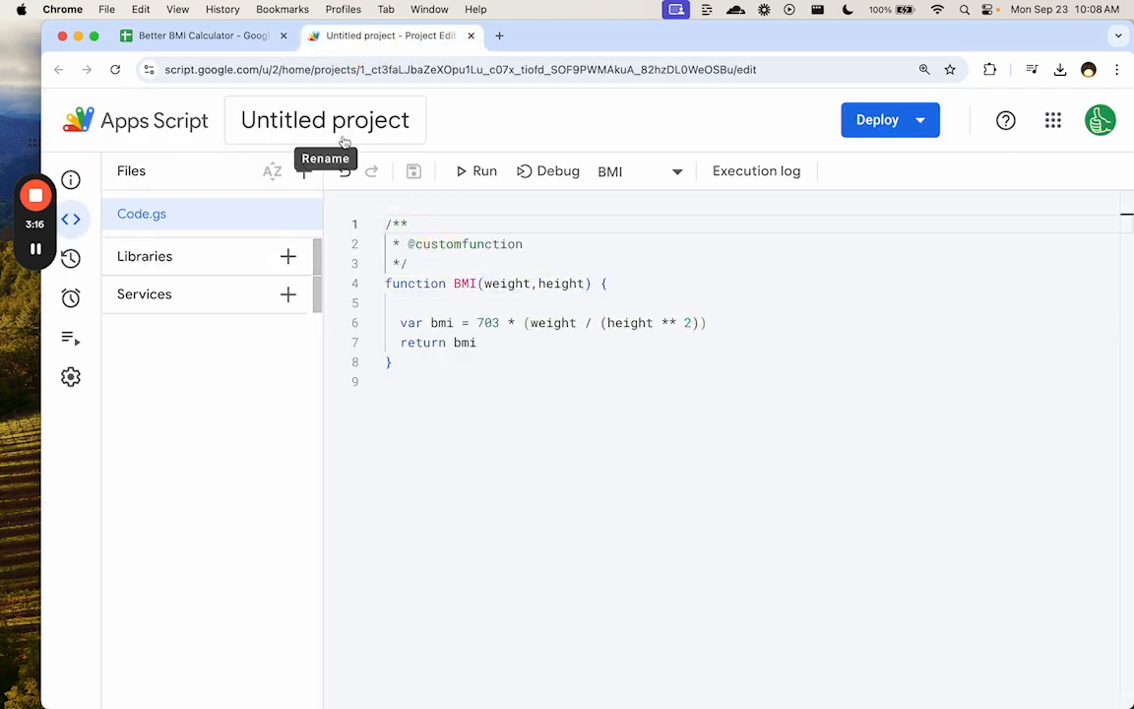
pyautogui.click(197, 35)
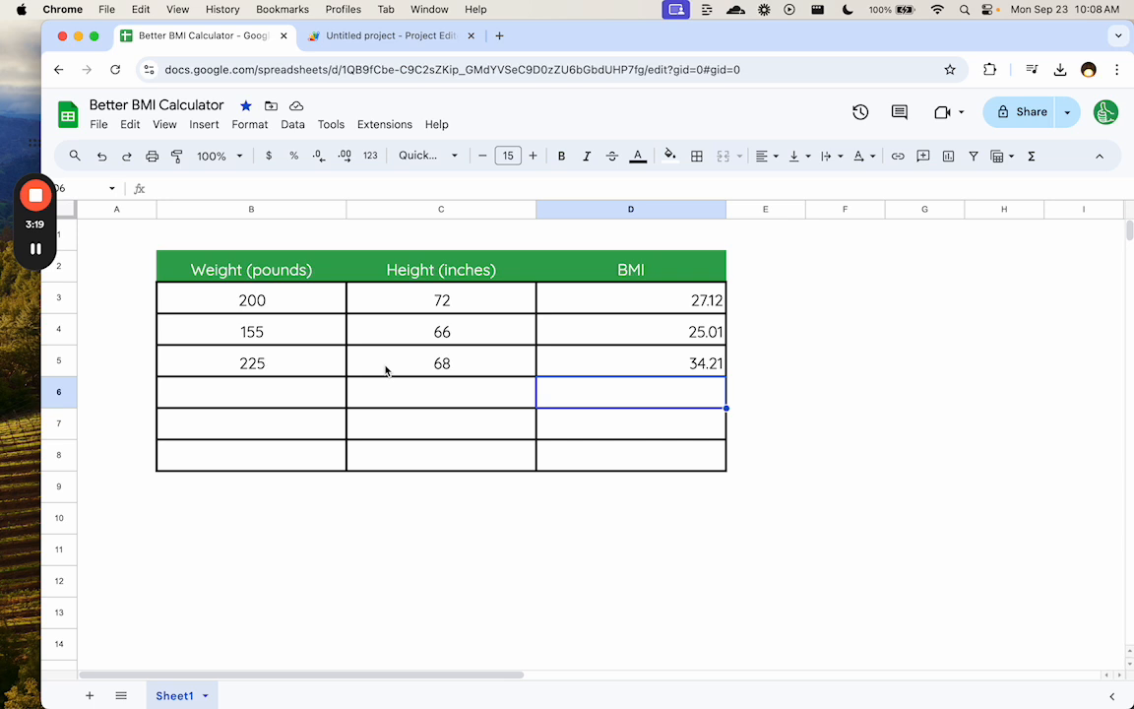
pyautogui.moveTo(404, 351)
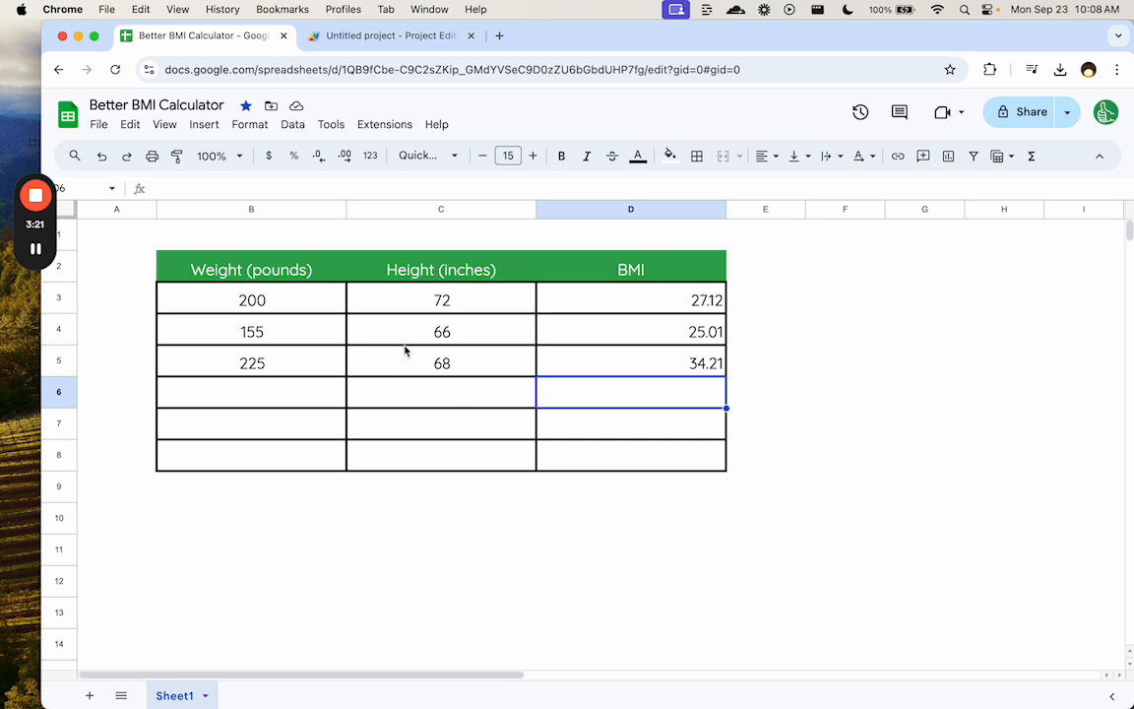